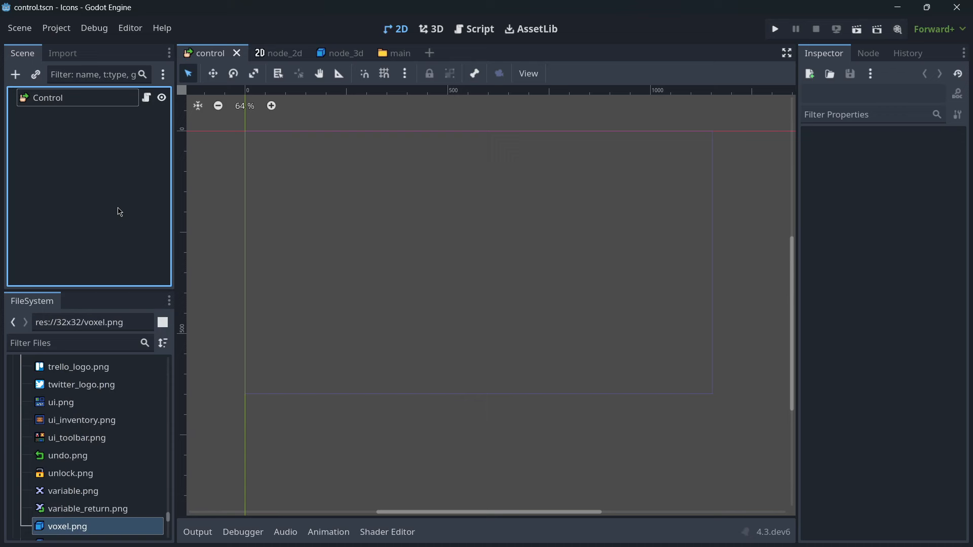
mouse_move(104, 507)
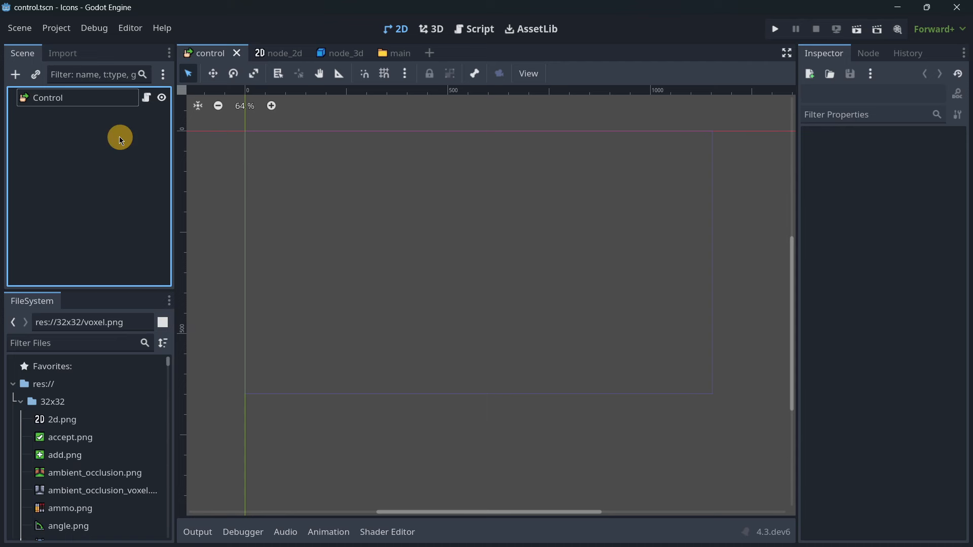
mouse_move(37, 101)
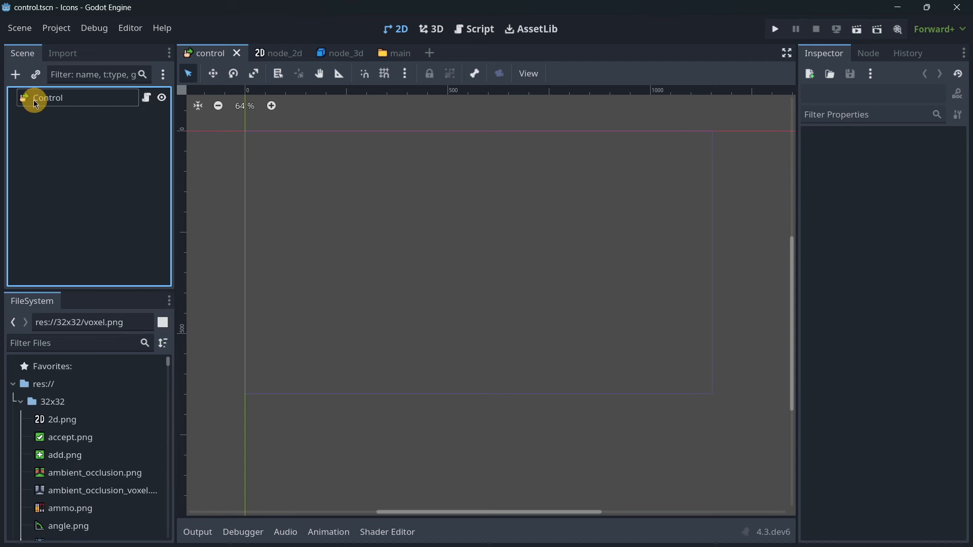
mouse_move(38, 99)
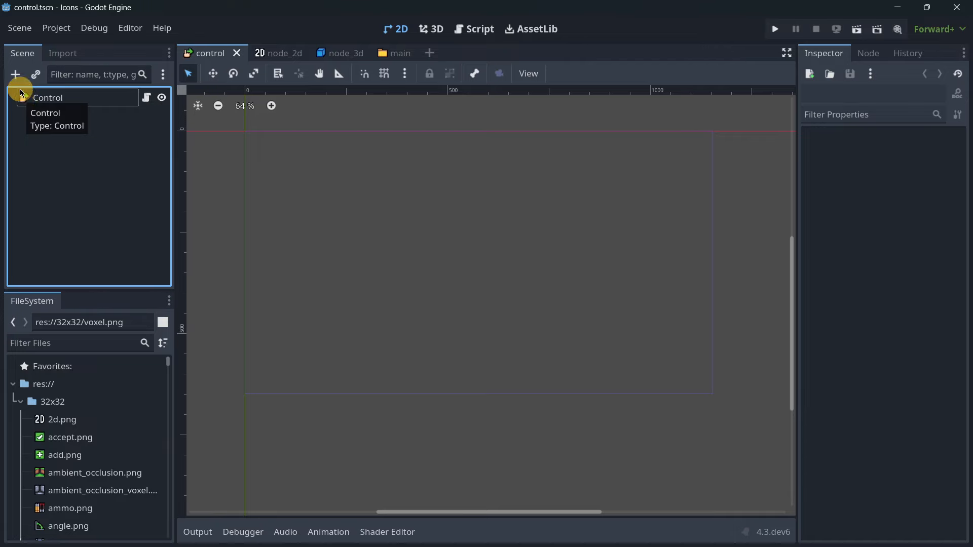
left_click(15, 74)
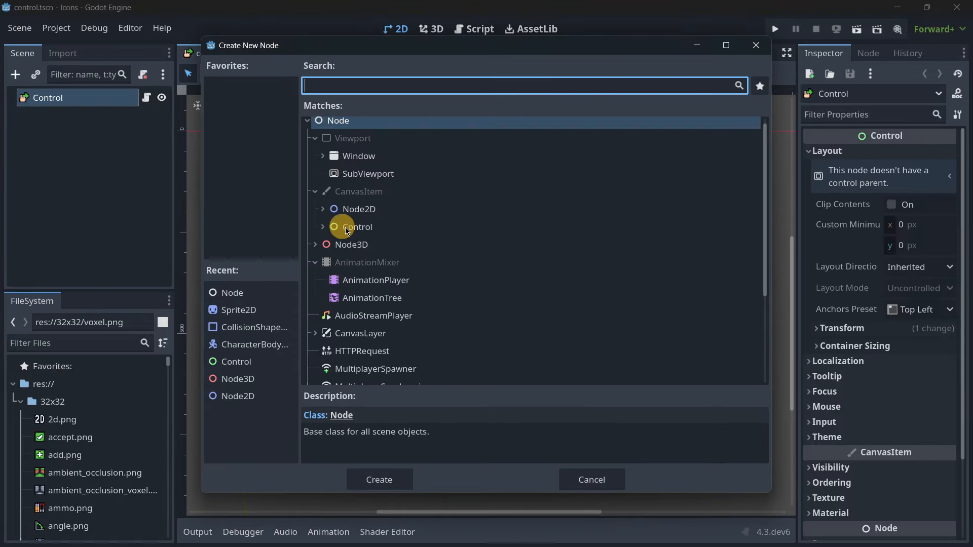
left_click(378, 479)
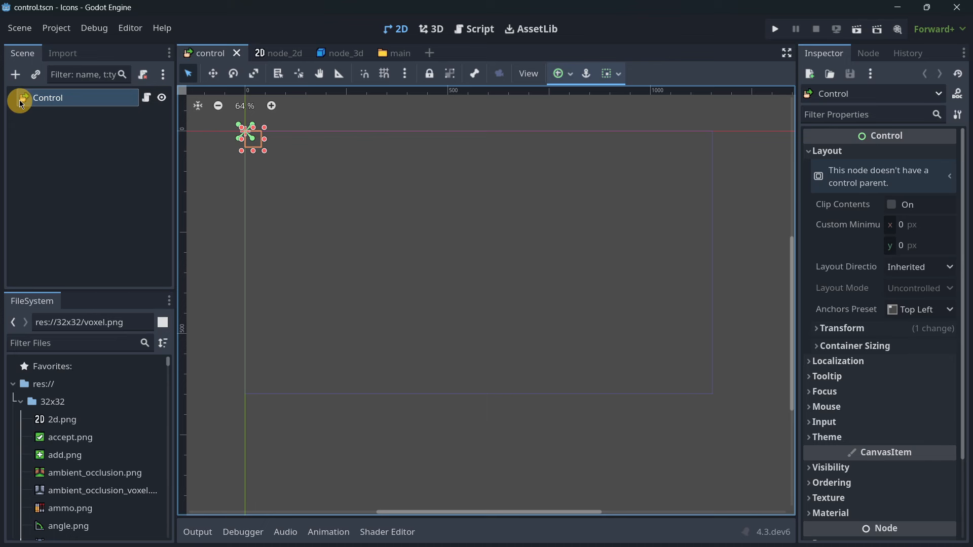
mouse_move(37, 114)
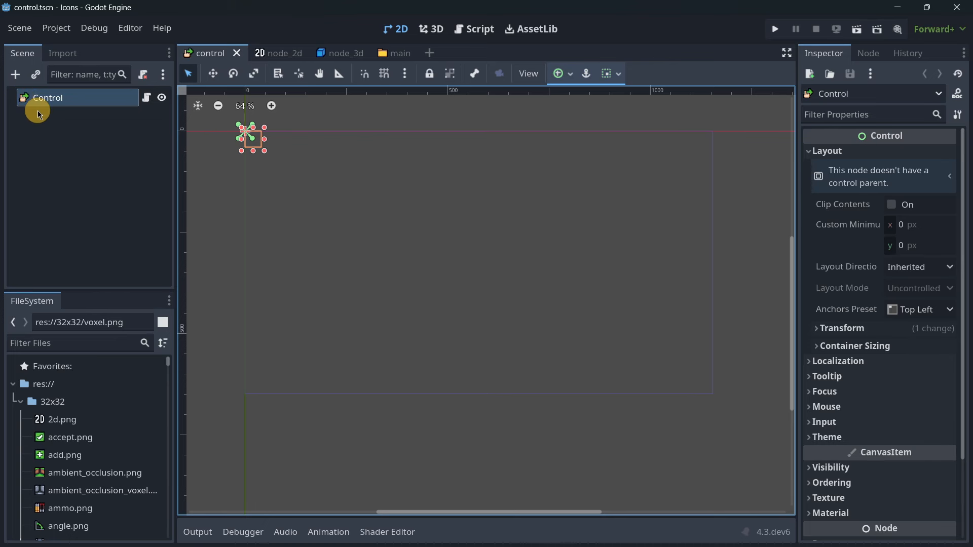
mouse_move(147, 97)
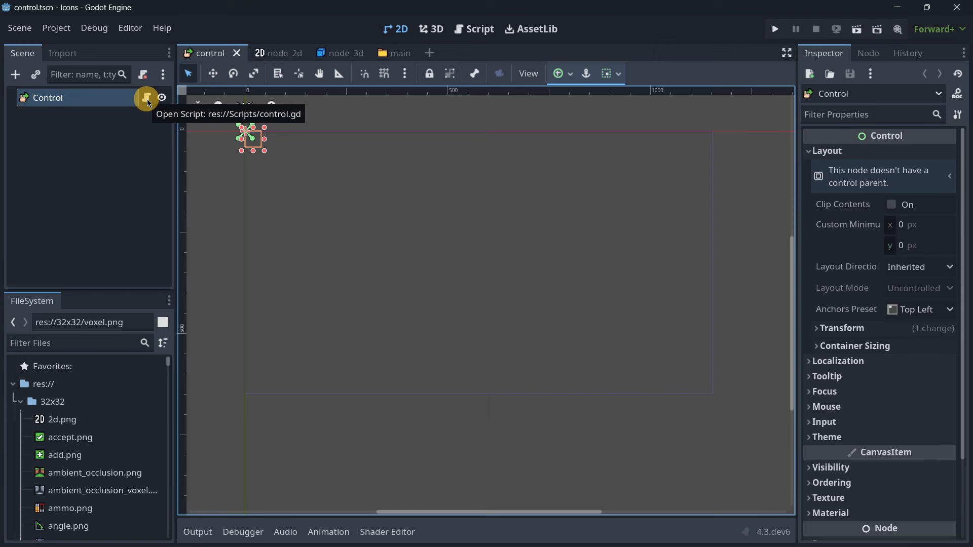
left_click(148, 97)
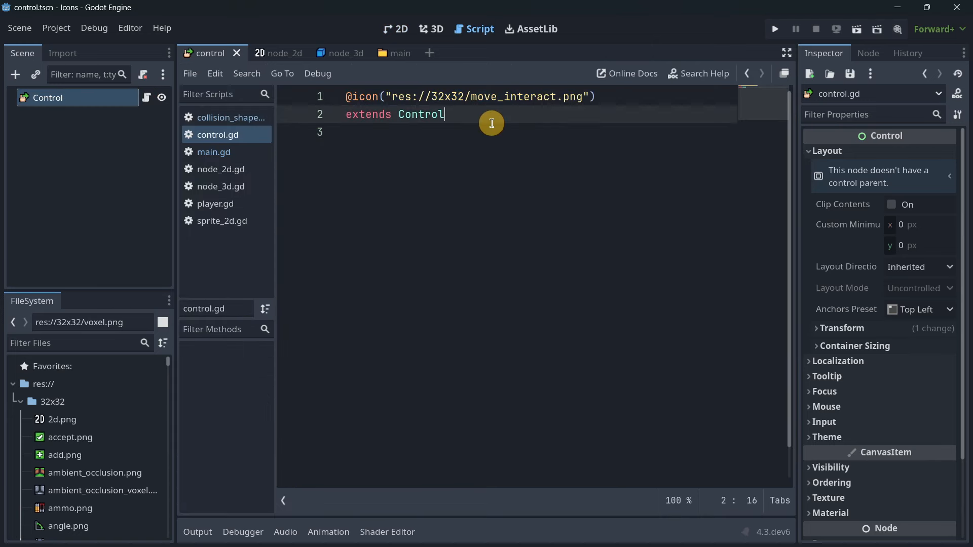
scroll("down", 3)
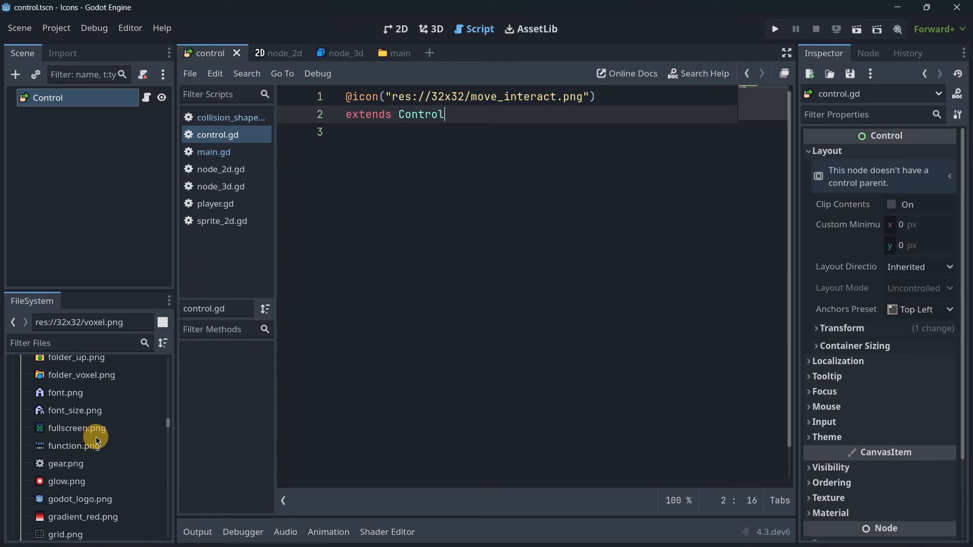
mouse_move(77, 428)
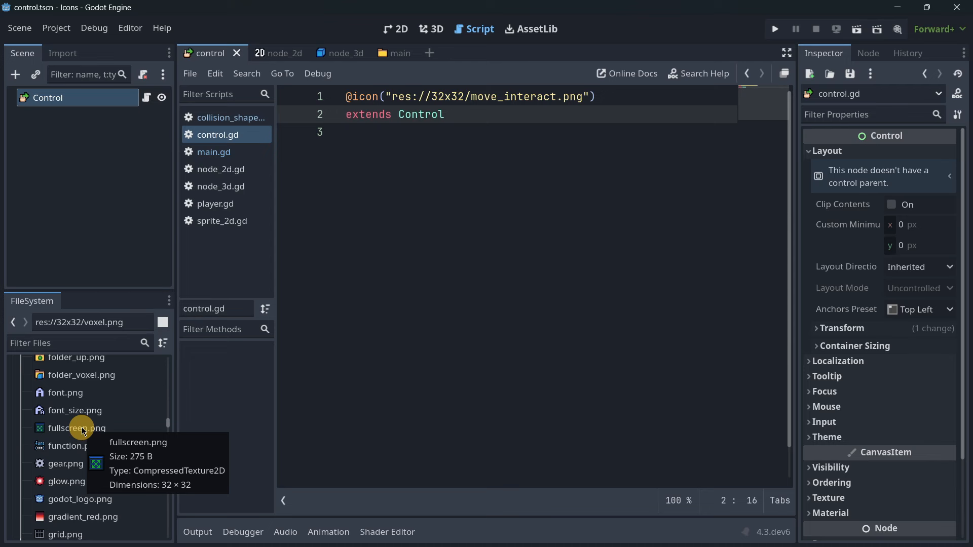
mouse_move(220, 186)
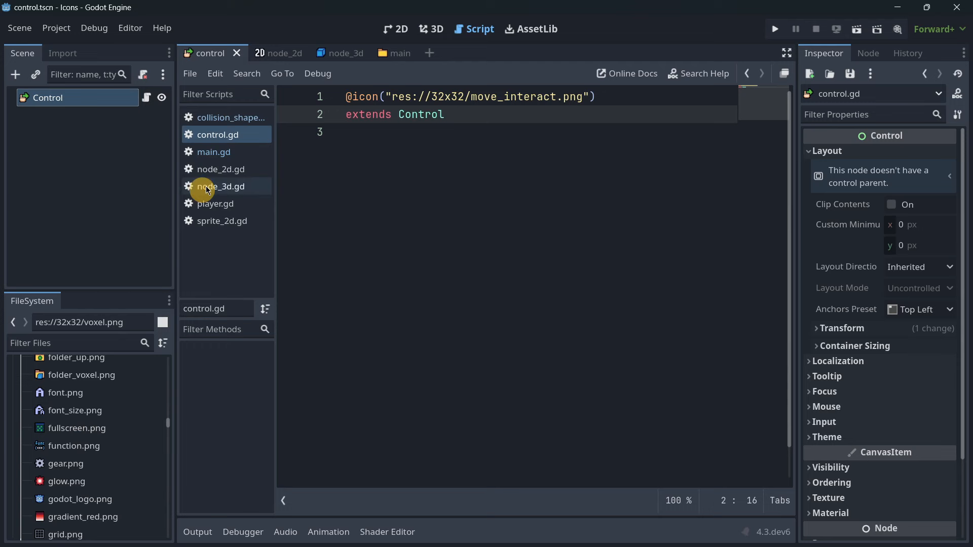
- Show the node_2d scene's 2d.png icon script, then sprite_2d.gd setting palette.png for Sprite2D
left_click(269, 53)
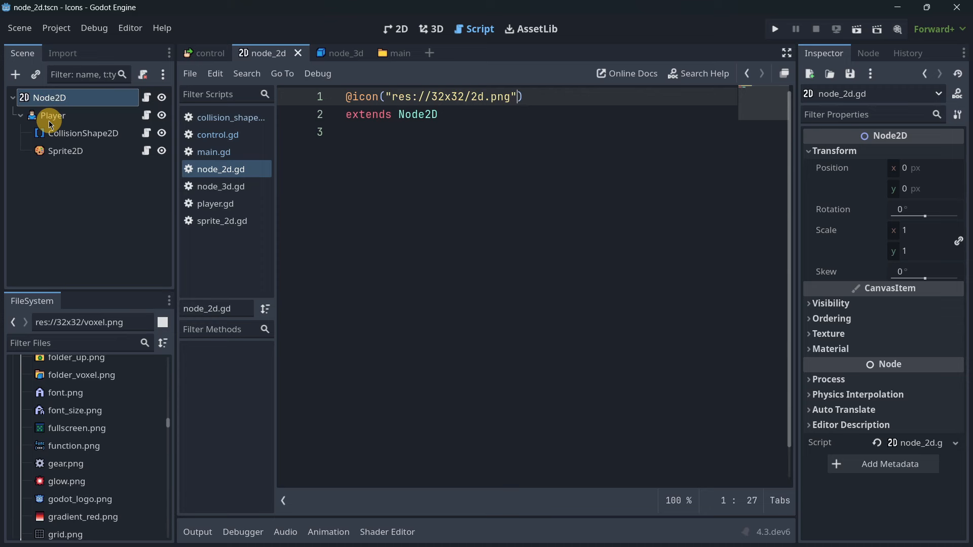
mouse_move(52, 116)
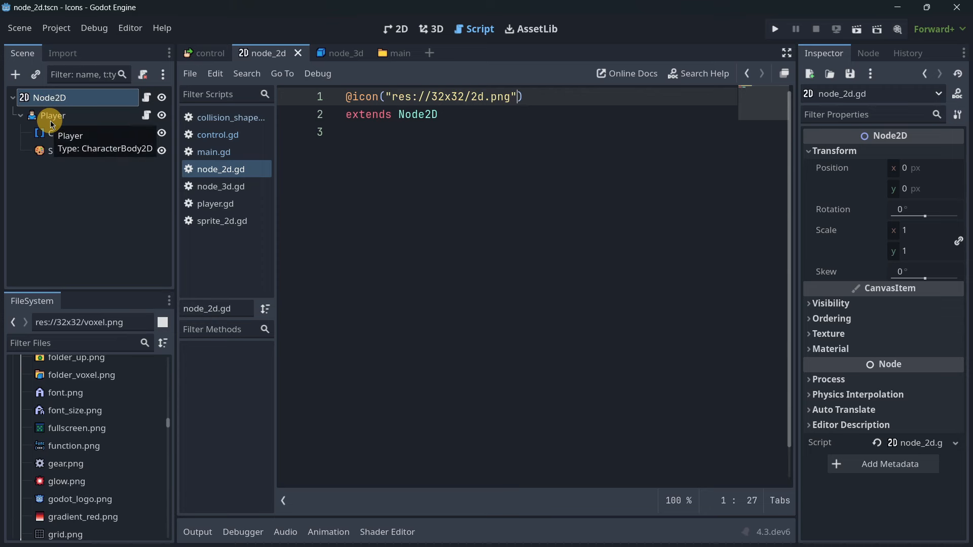
left_click(20, 116)
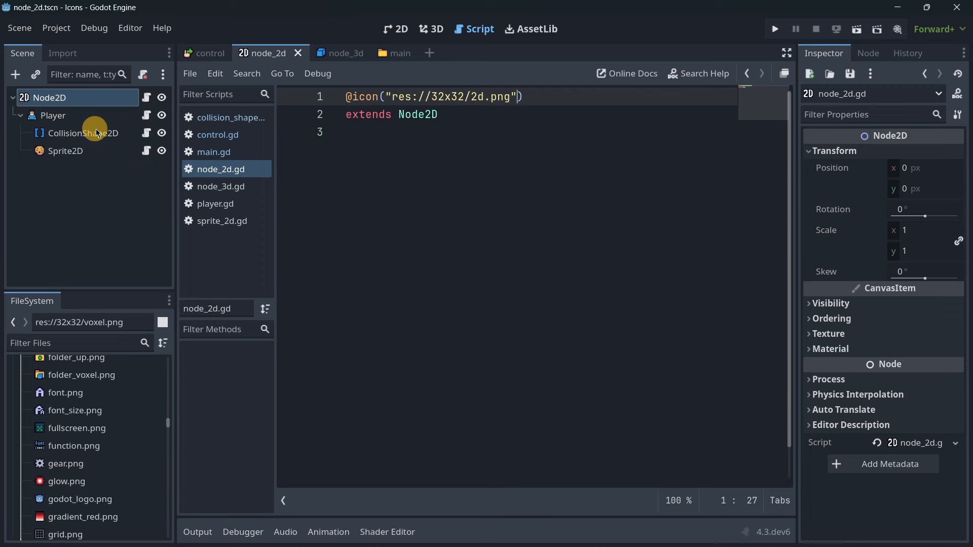
mouse_move(203, 4)
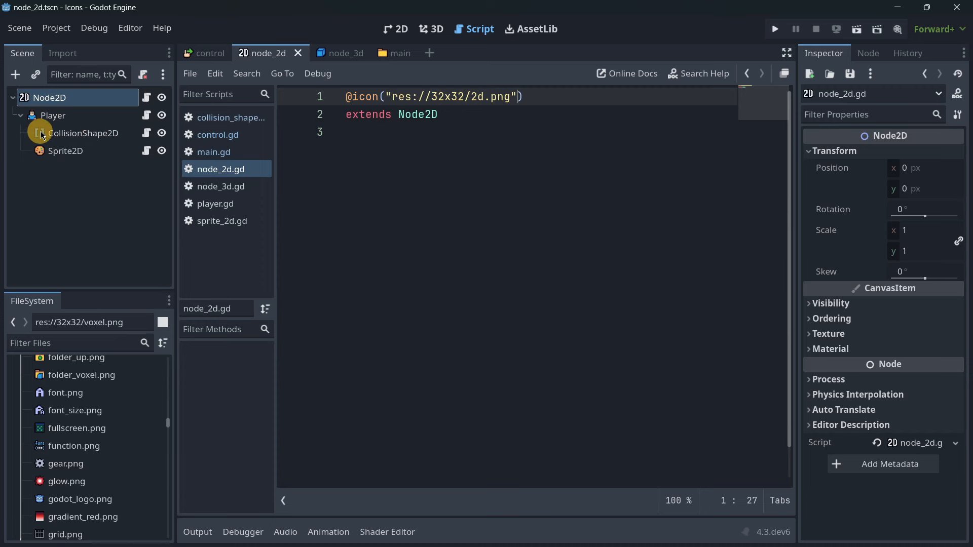
mouse_move(111, 132)
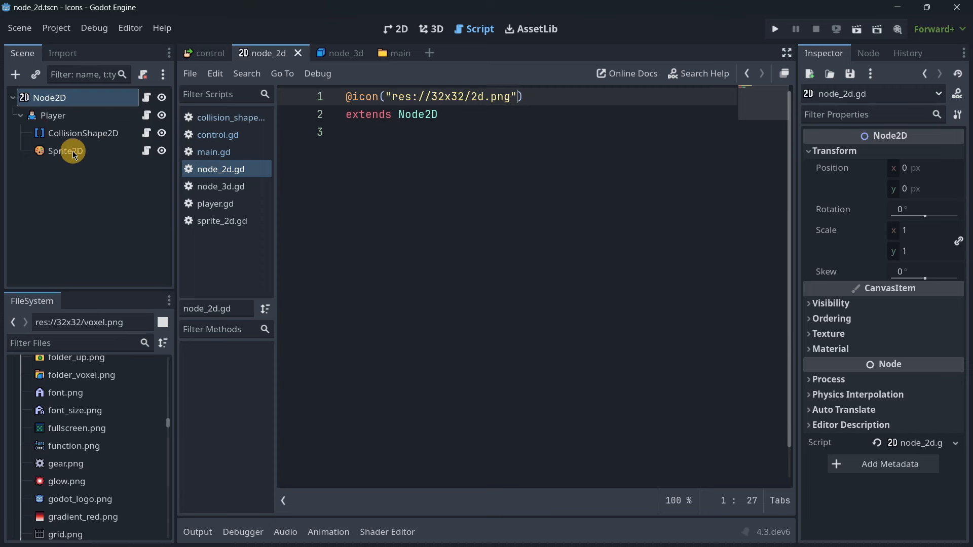
mouse_move(133, 150)
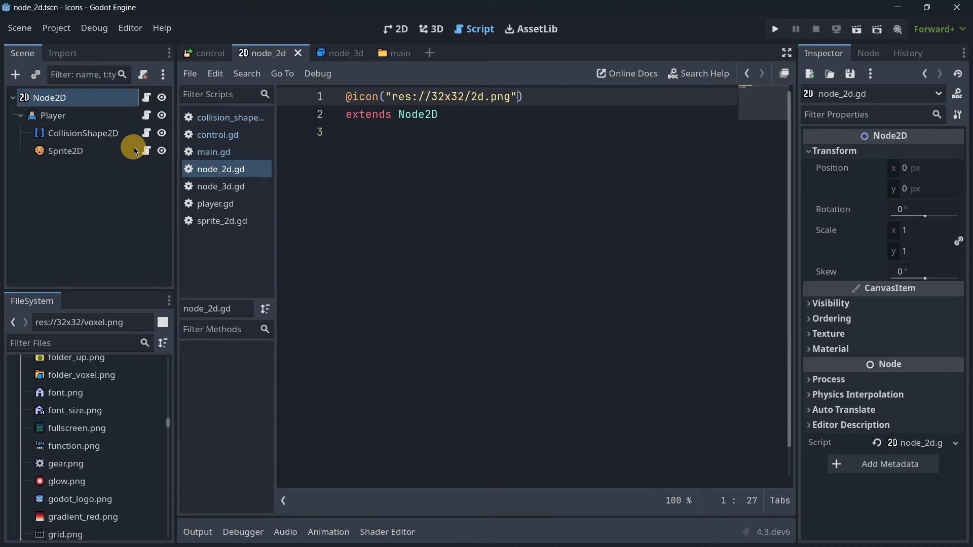
left_click(221, 220)
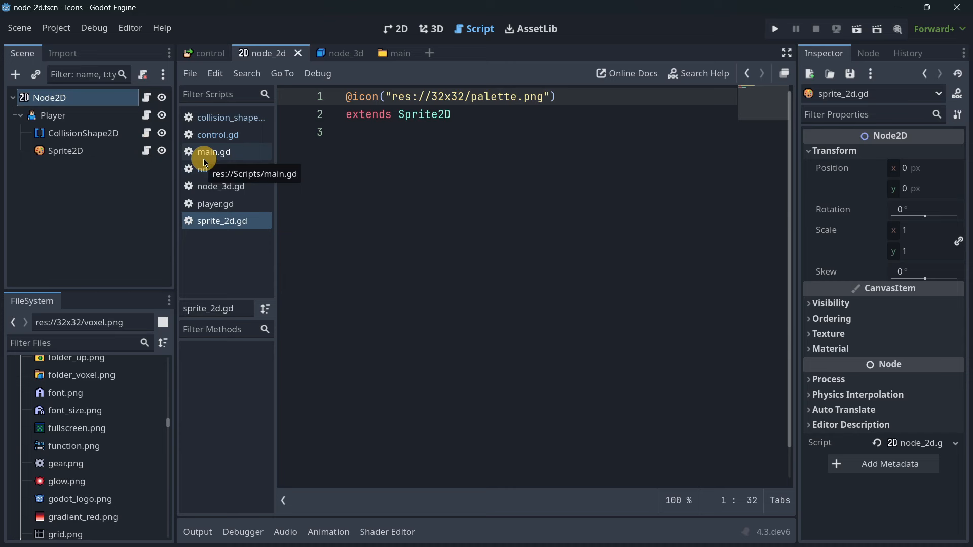
- Show the node_3d scene, whose lone Node3D script sets voxel.png as its icon
left_click(327, 53)
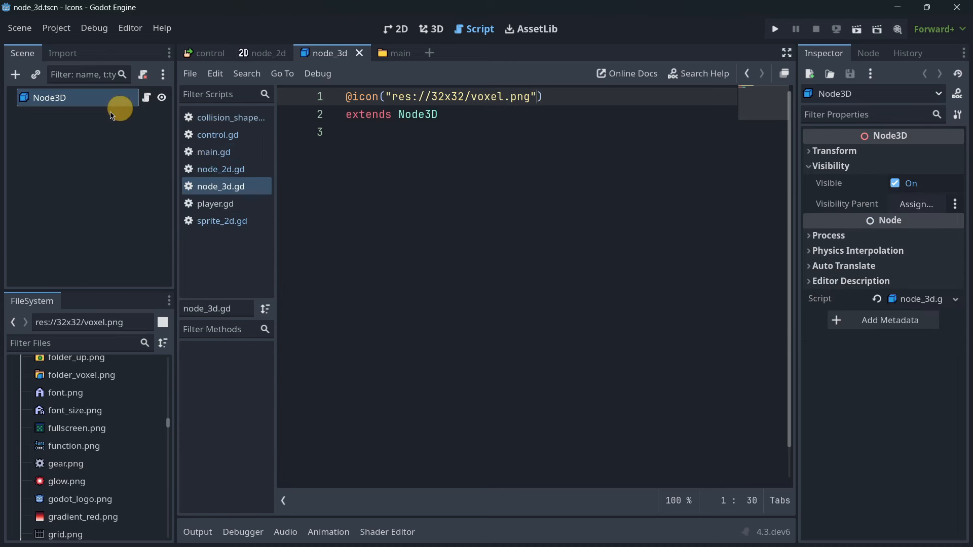
mouse_move(23, 97)
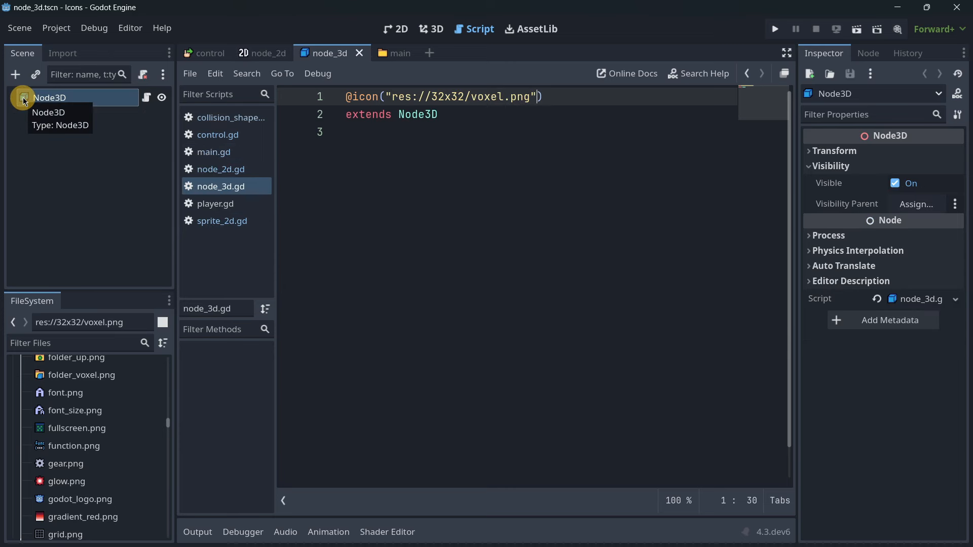
mouse_move(526, 124)
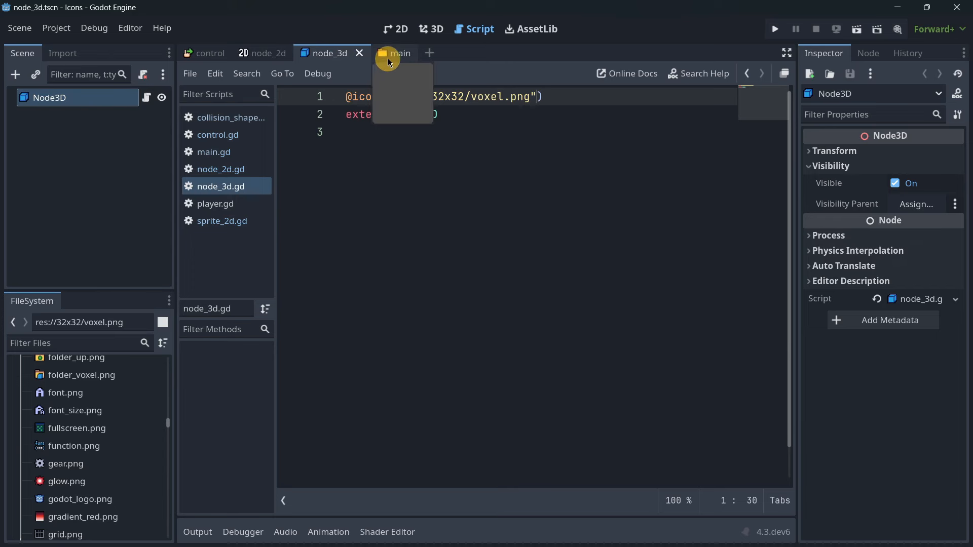
left_click(394, 53)
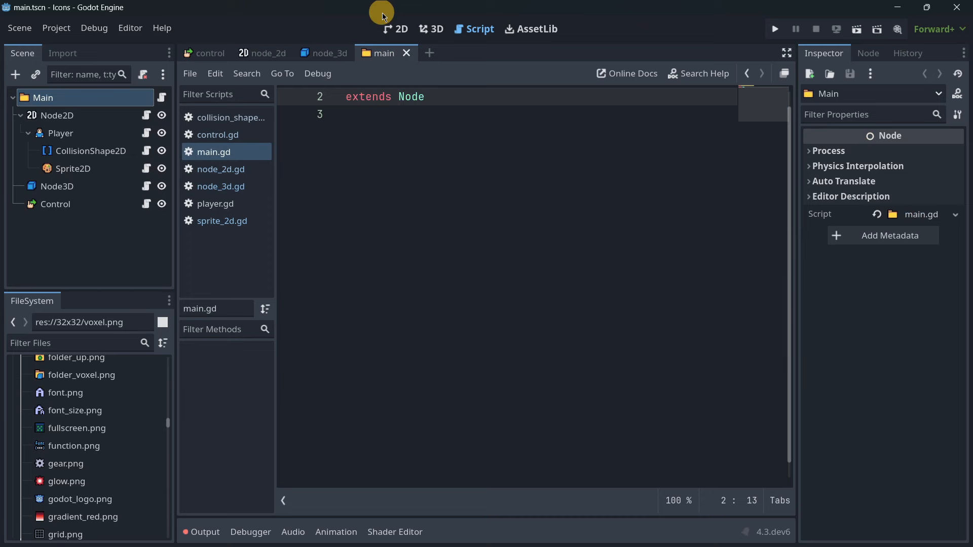
left_click(401, 29)
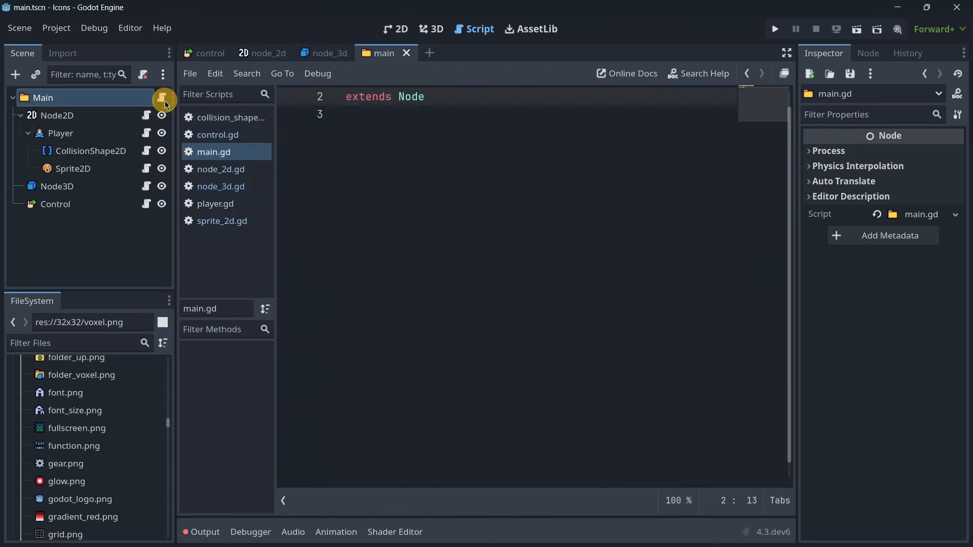
type("@icon(\"res://32x32/folder.png\")")
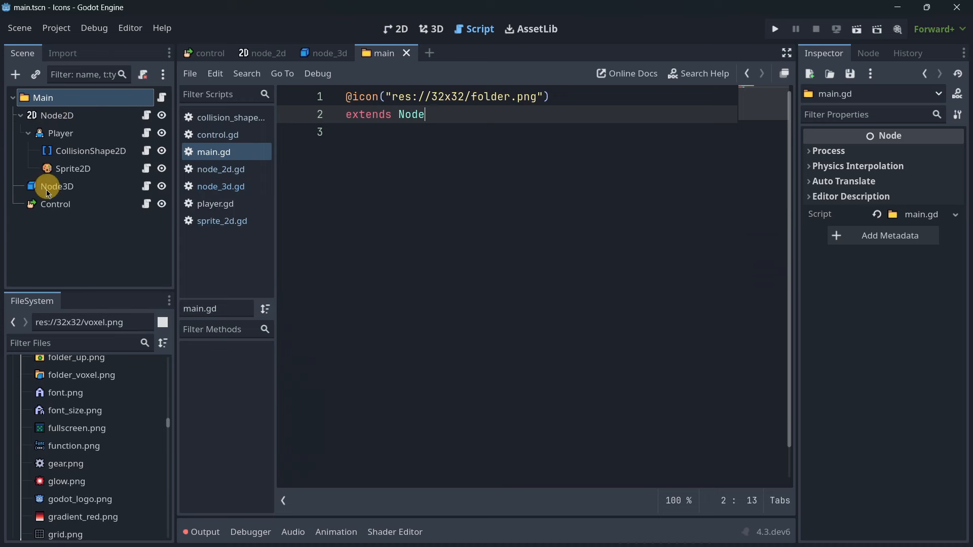
left_click(401, 29)
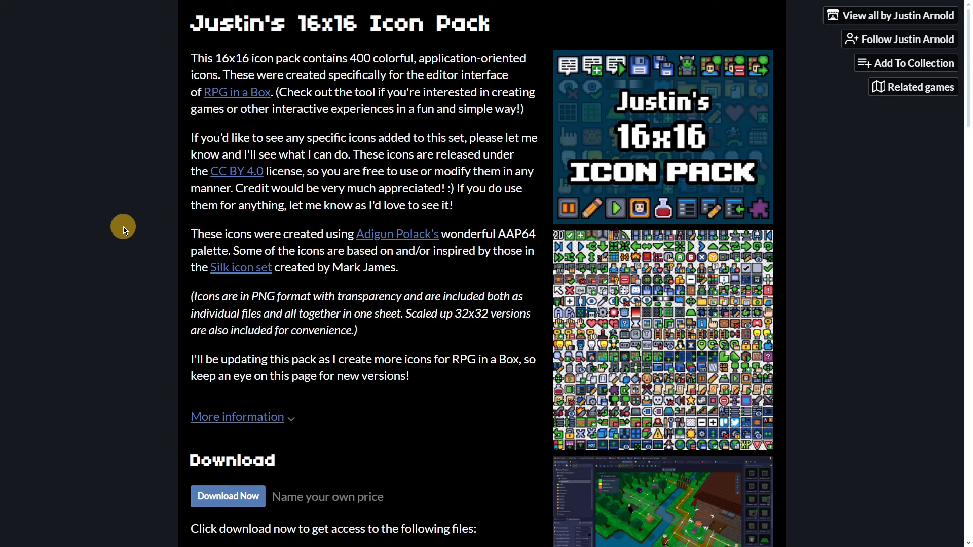
mouse_move(307, 217)
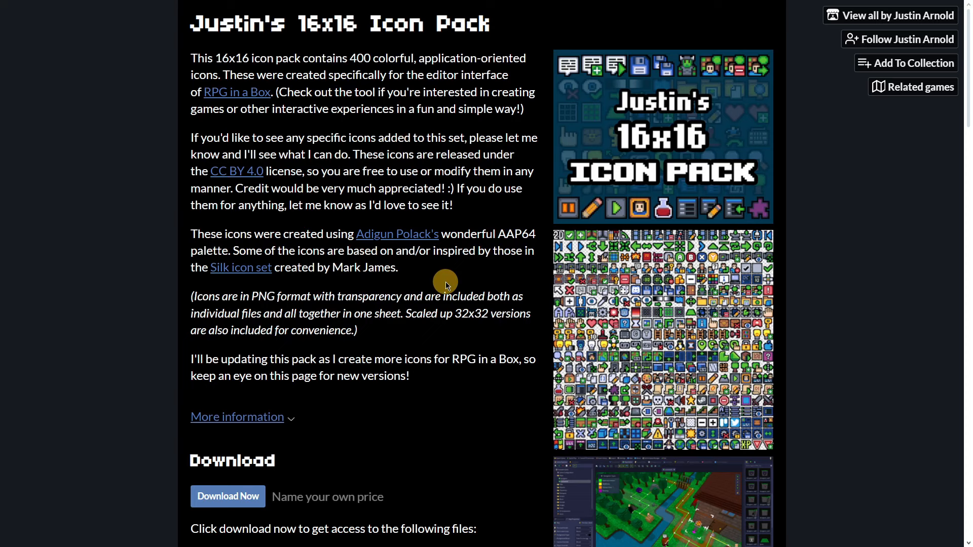
mouse_move(415, 375)
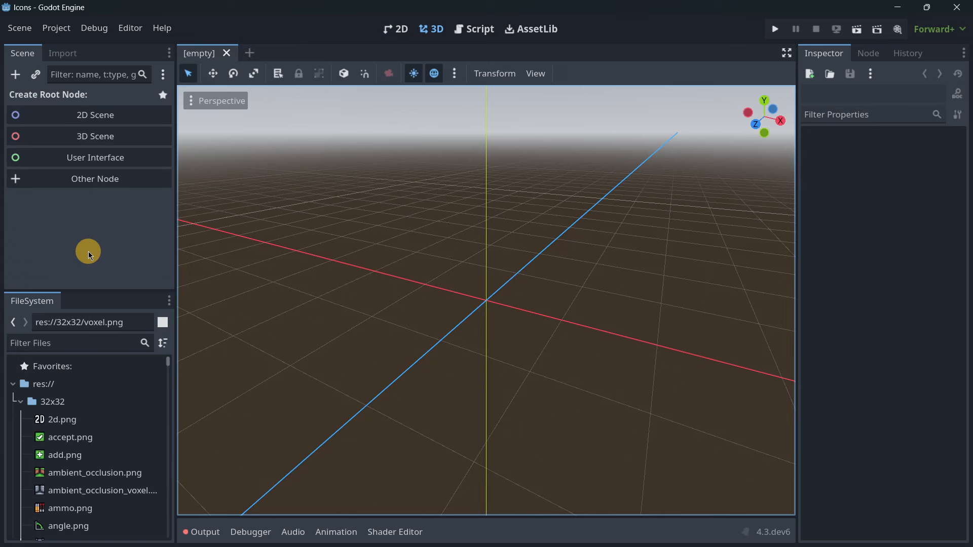
- Browse the 32x32 icon folder, then start creating a root node via Other Node
scroll("down", 3)
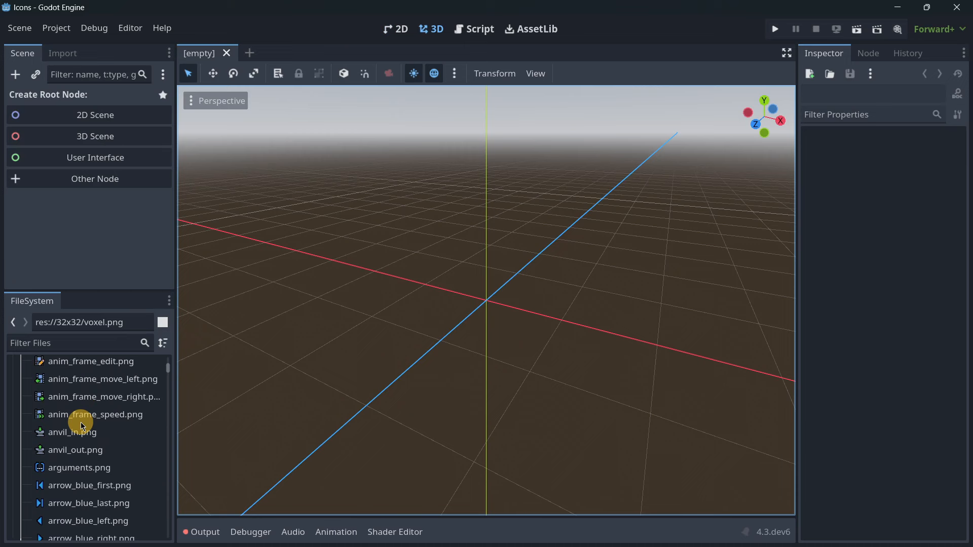
scroll("down", 3)
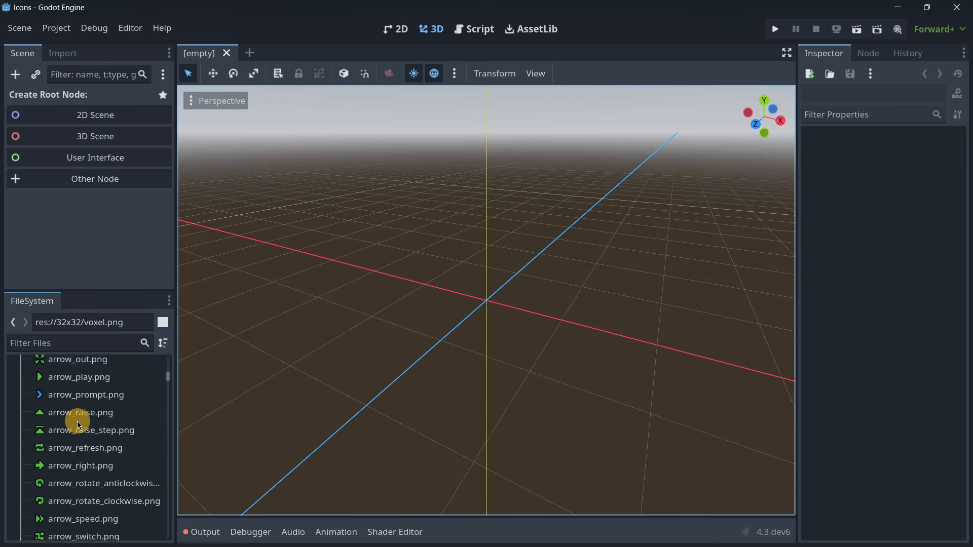
scroll("down", 3)
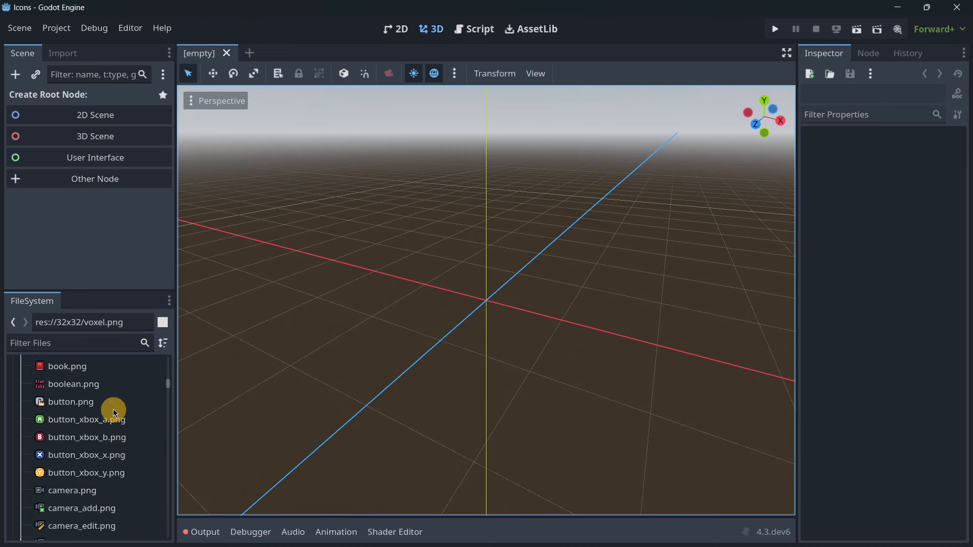
scroll("down", 3)
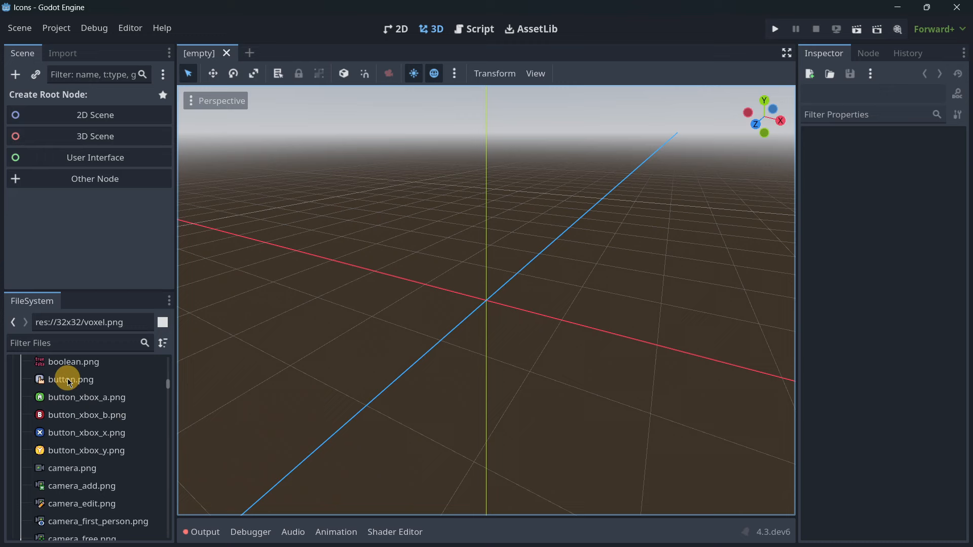
left_click(94, 178)
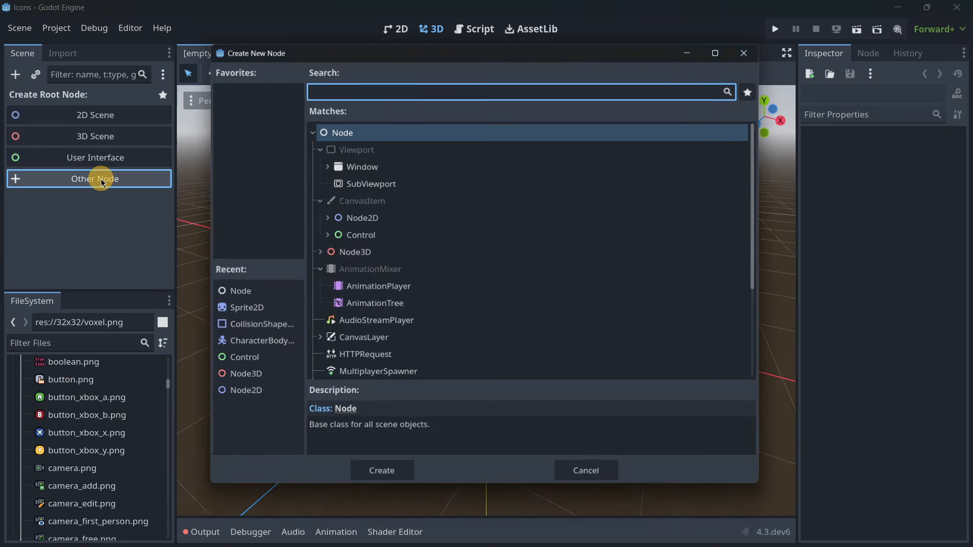
- Search 'butt' and create a Button as the new scene's root node
type("butt")
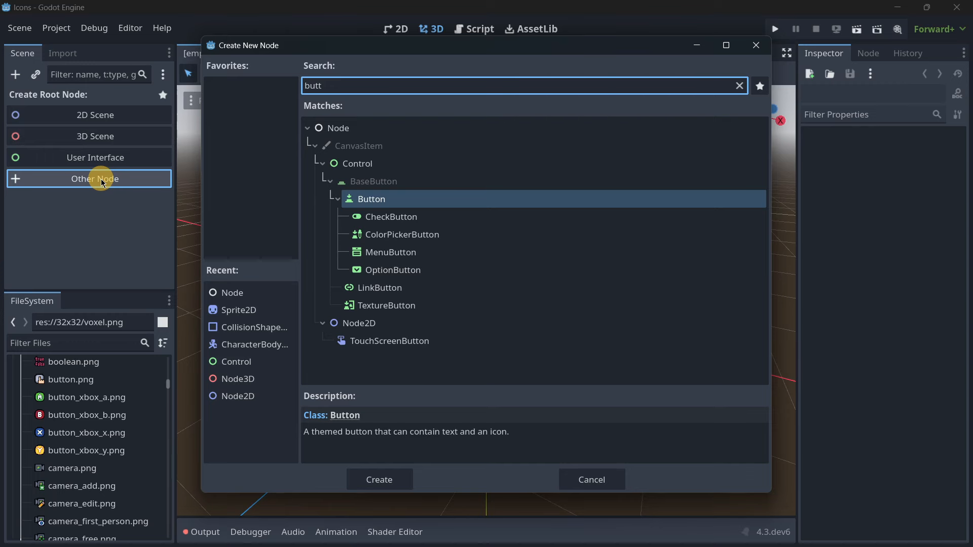
left_click(378, 479)
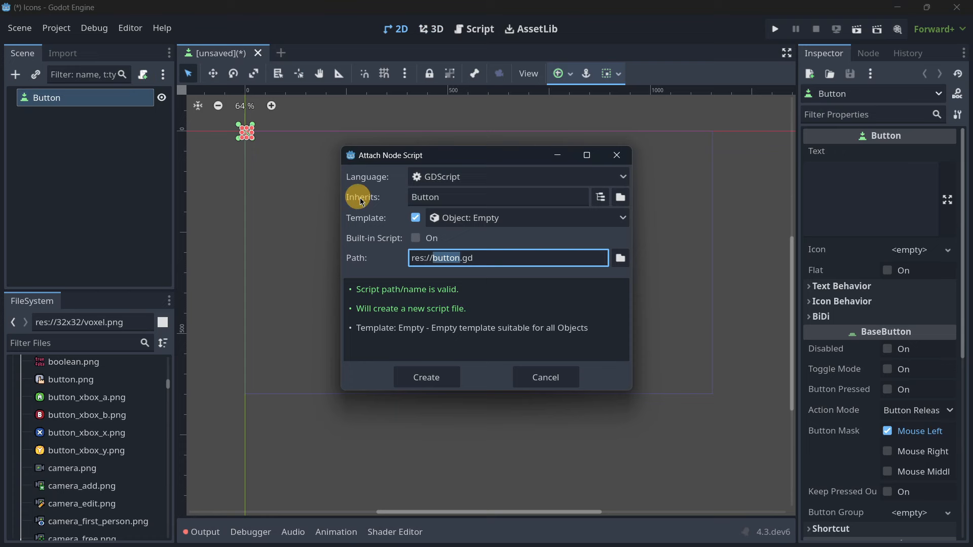
left_click(427, 377)
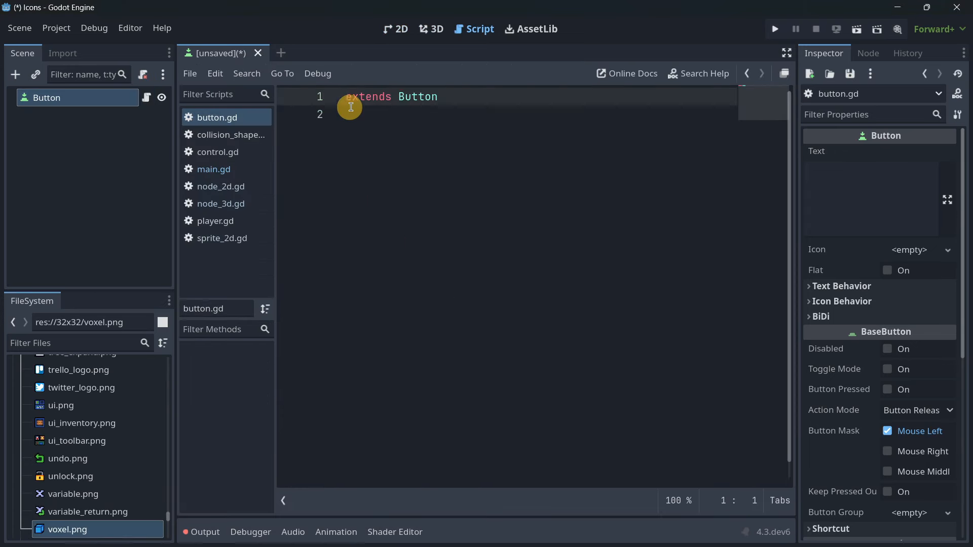
mouse_move(484, 140)
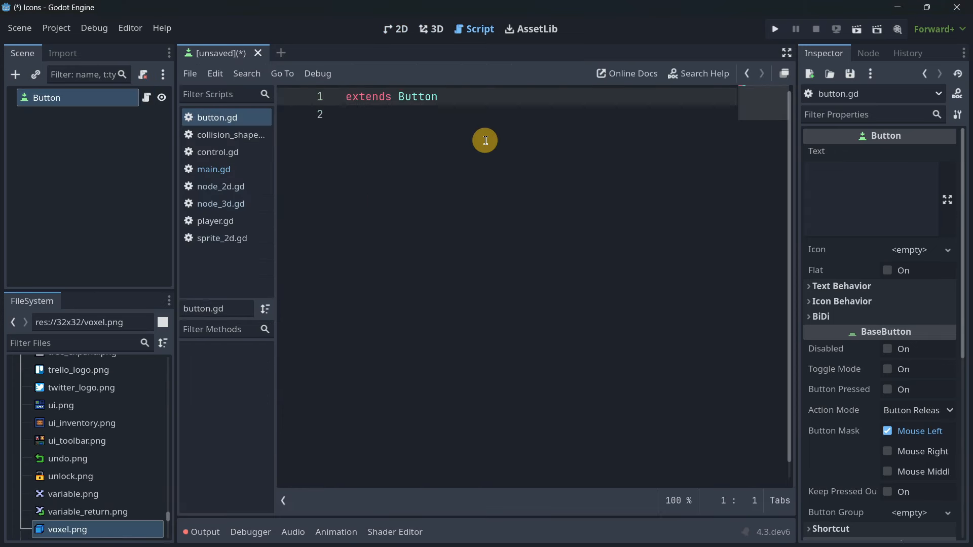
key("Enter")
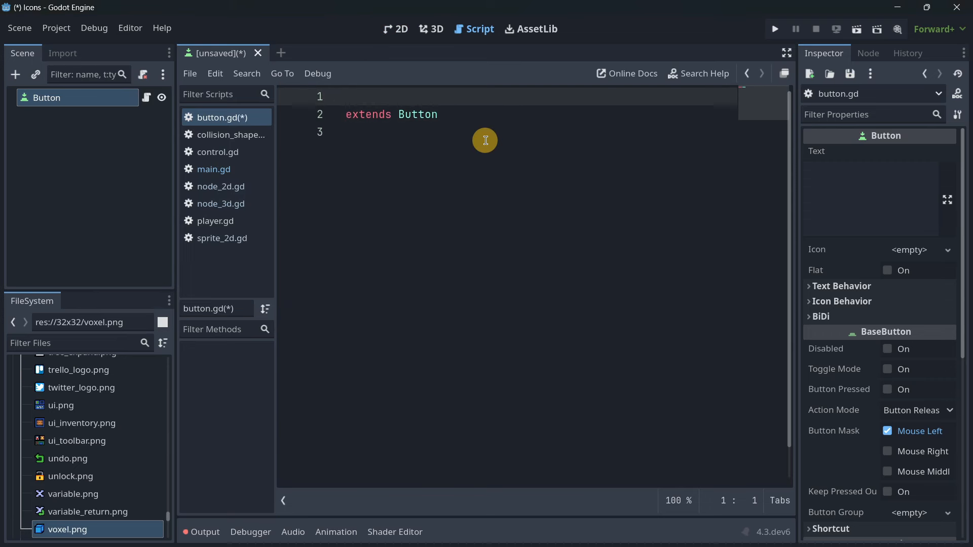
type("@e")
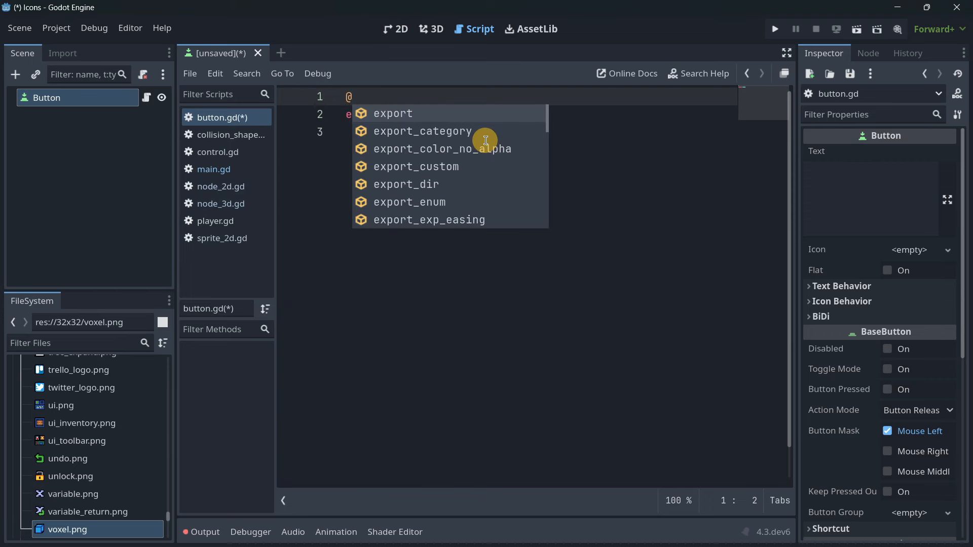
type("icon(")
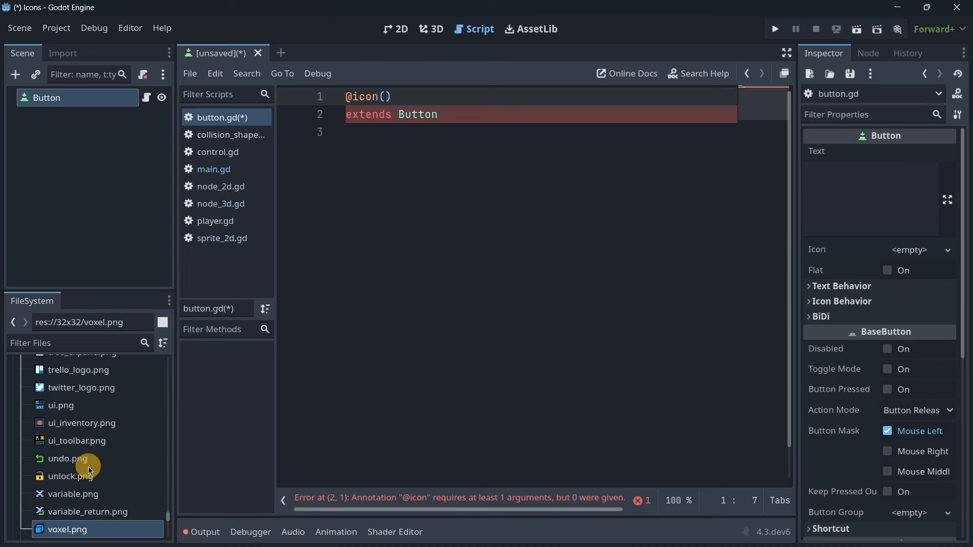
left_click(74, 343)
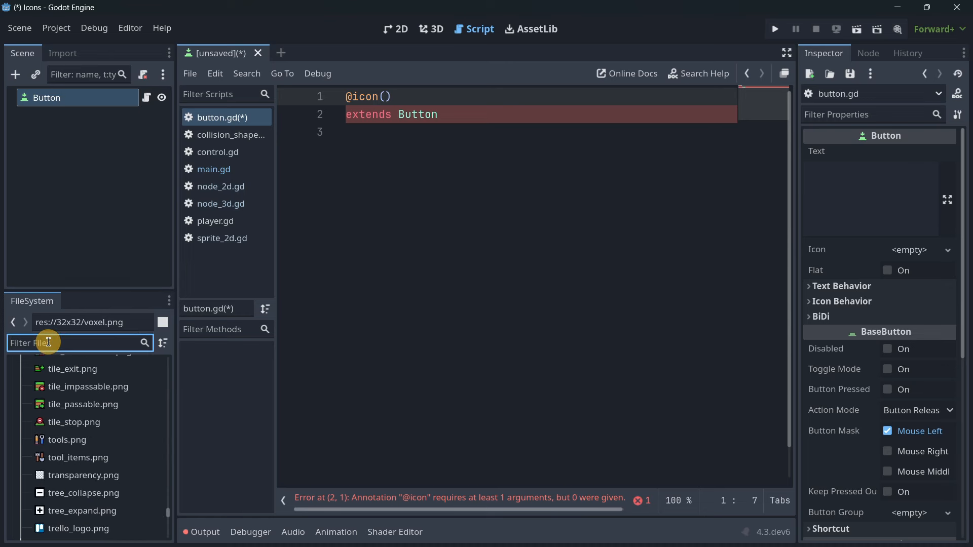
type("butt")
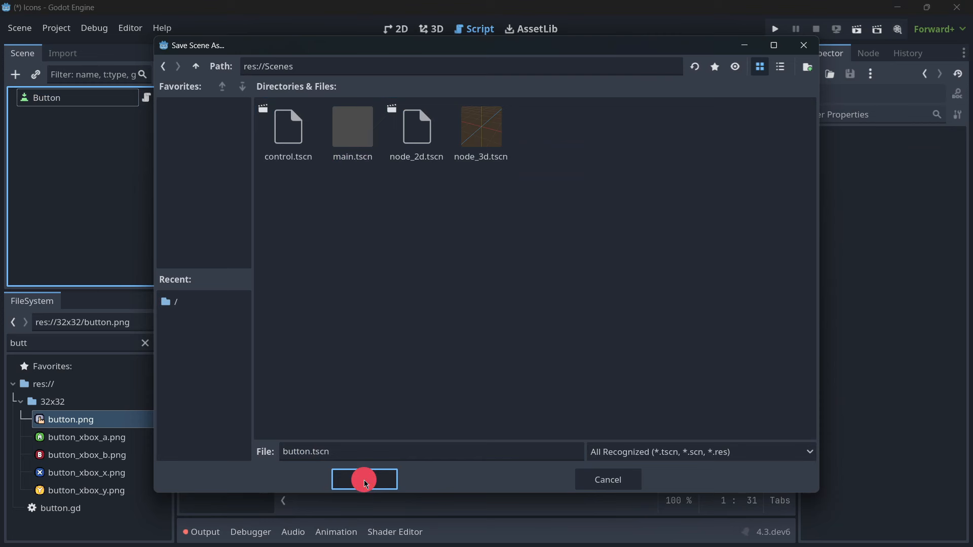
- Save the scene as button.tscn and view it in 2D
left_click(364, 479)
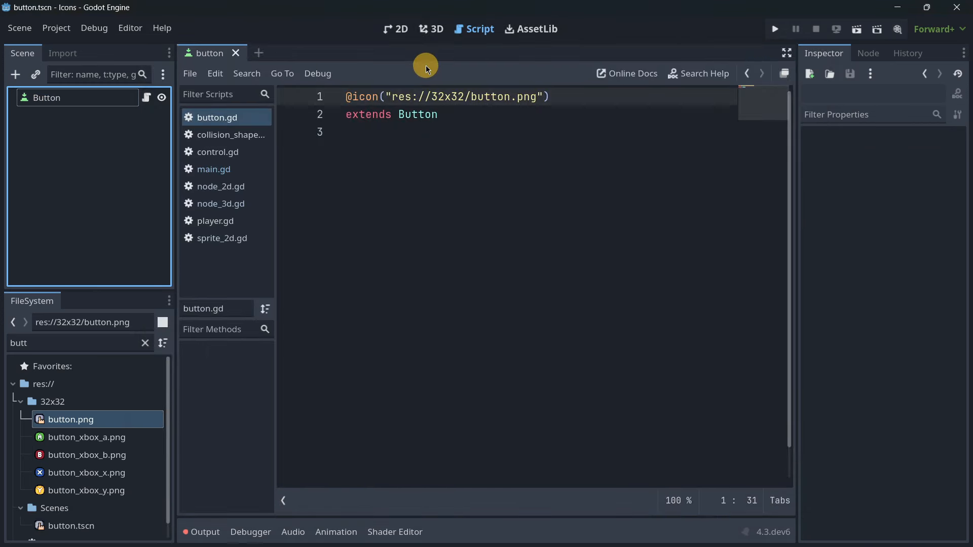
left_click(402, 28)
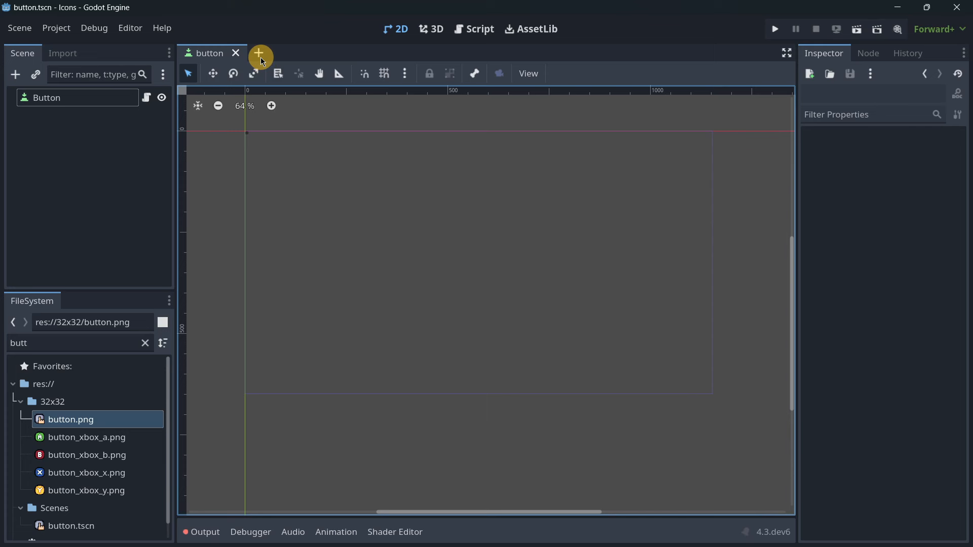
left_click(260, 54)
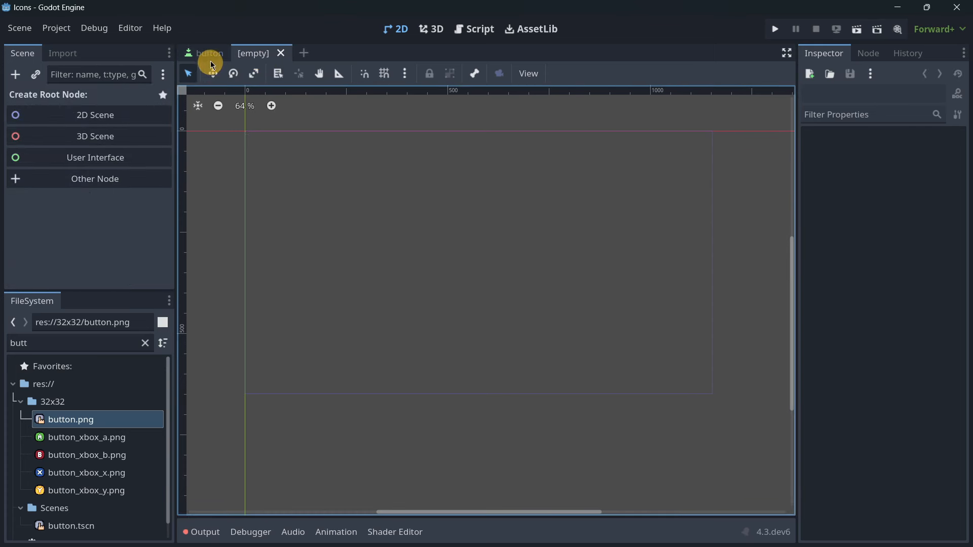
left_click(210, 52)
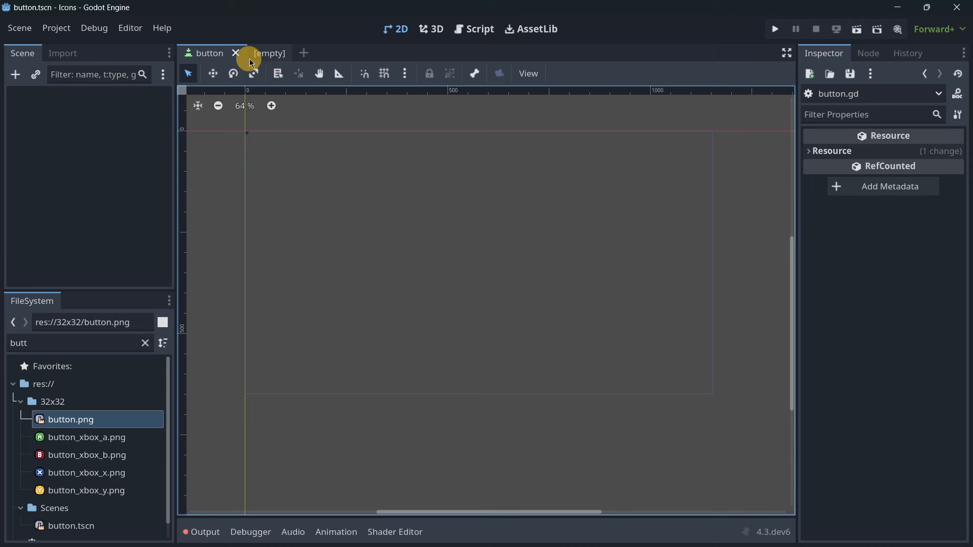
left_click(211, 53)
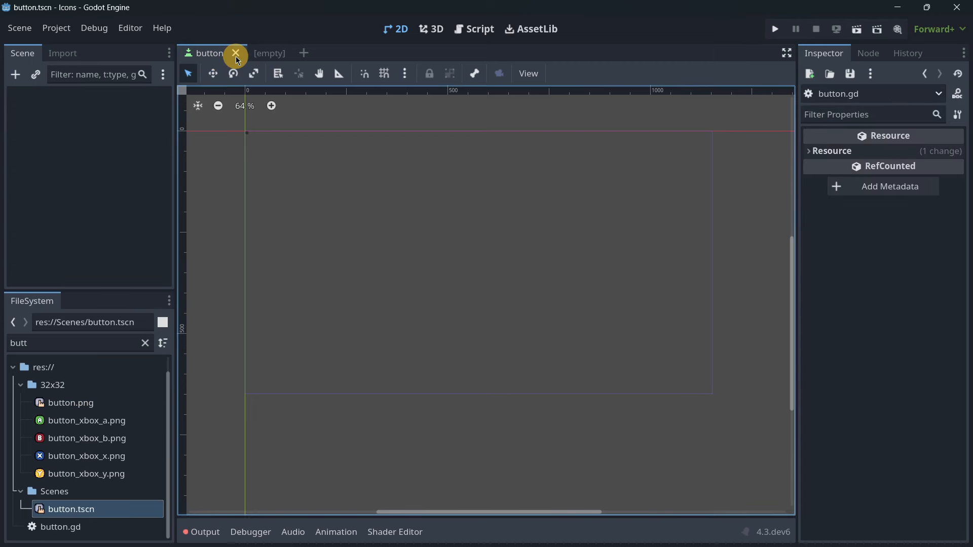
- Close and reopen Scenes/button.tscn so the Button node shows its custom button icon
left_click(235, 53)
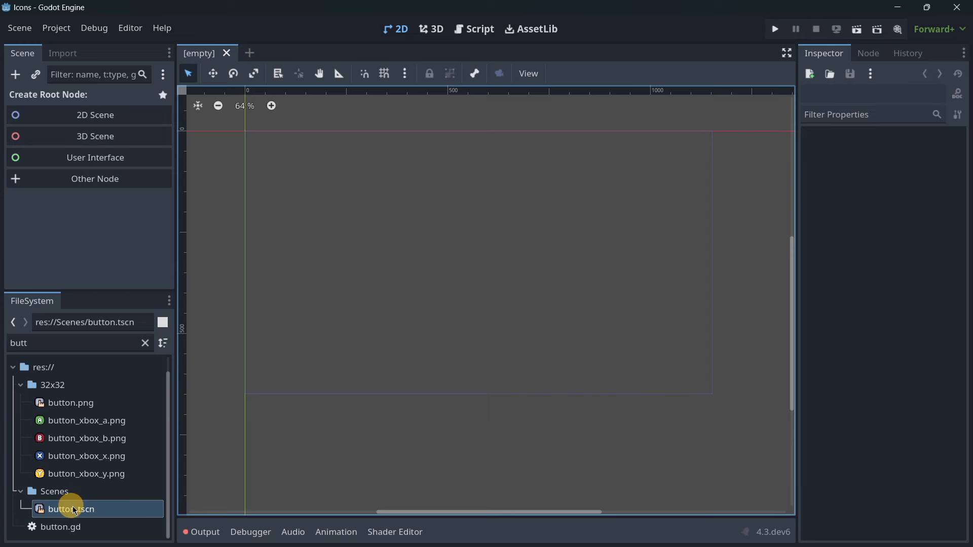
double_click(70, 509)
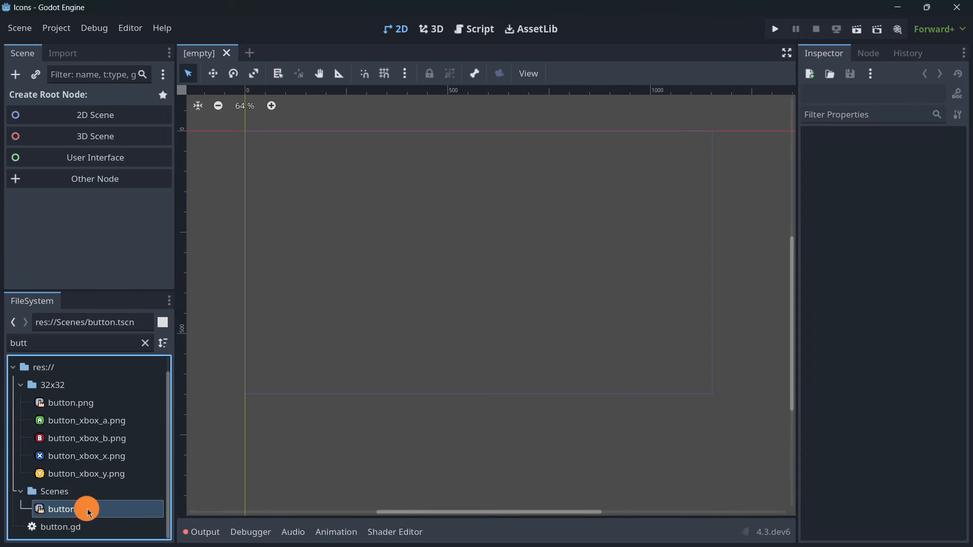
double_click(63, 509)
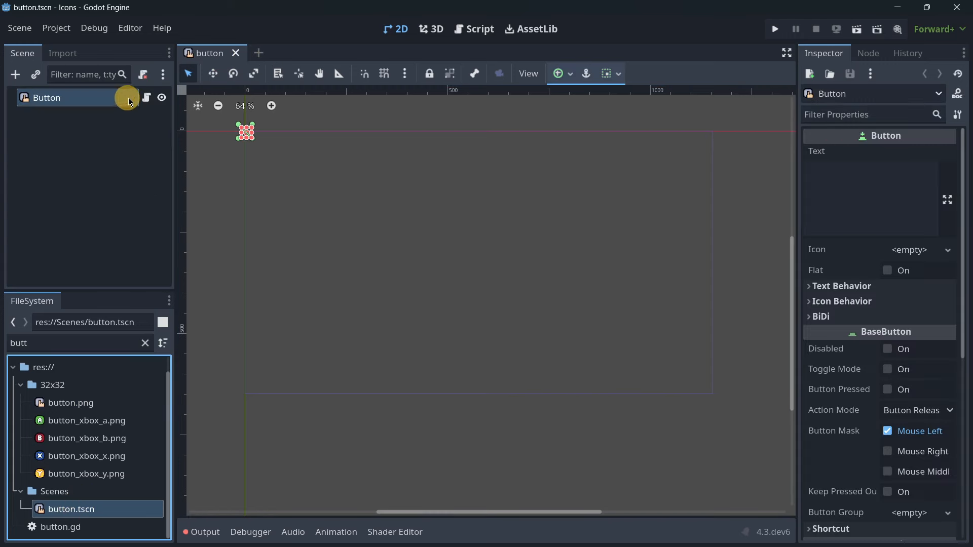
left_click(479, 28)
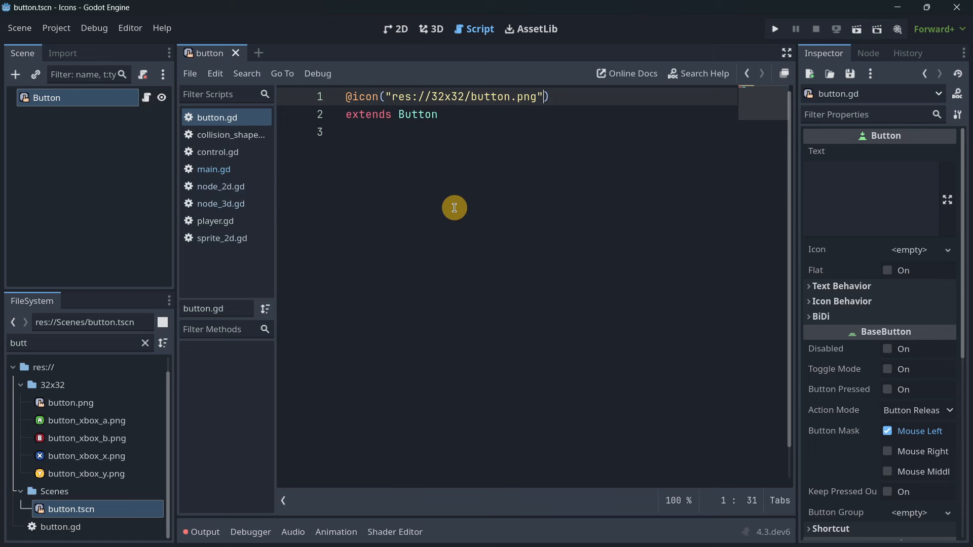
mouse_move(69, 449)
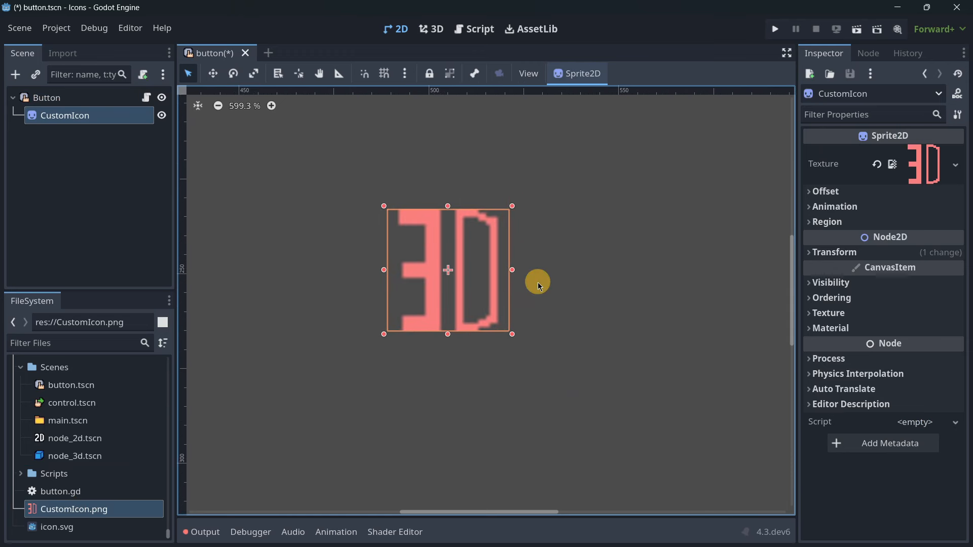
mouse_move(70, 489)
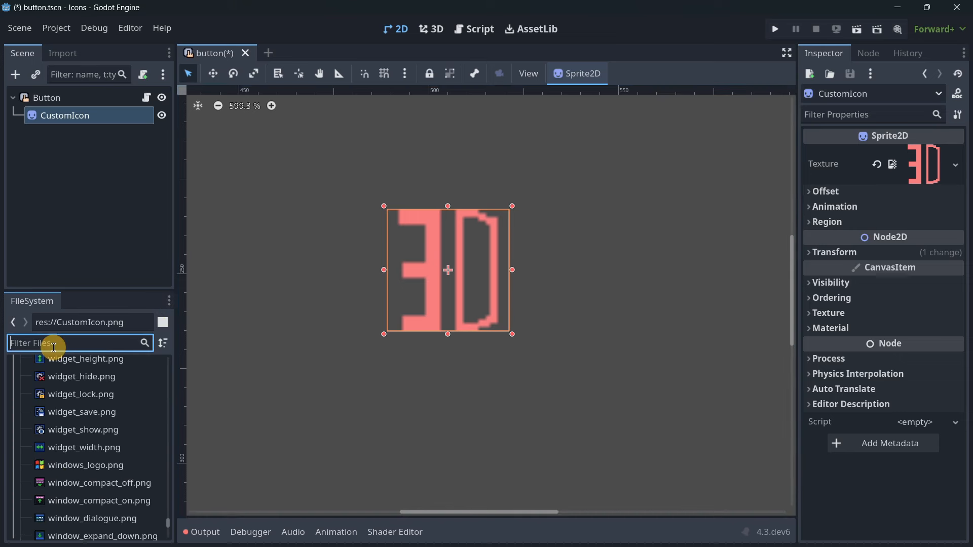
- Locate and open the node_3d.tscn scene from the FileSystem dock
type("node")
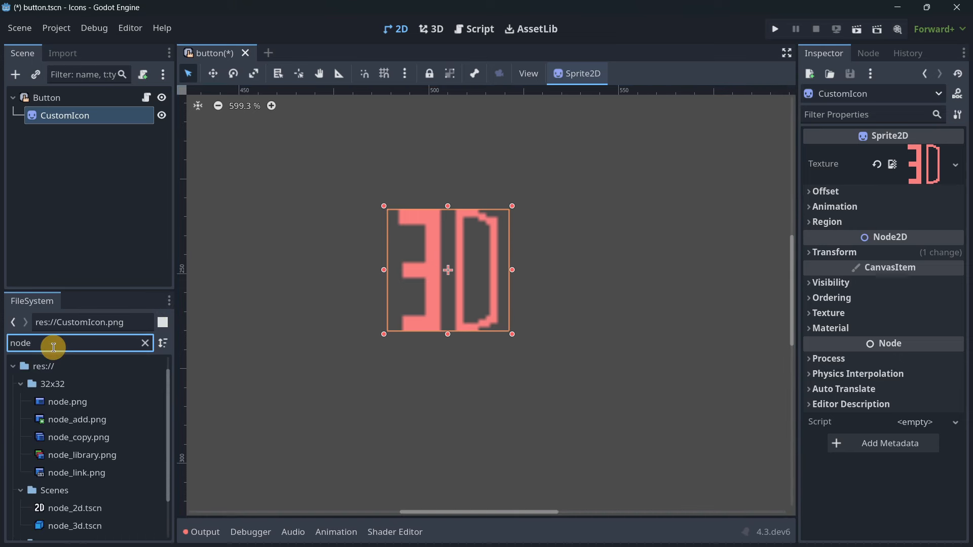
left_click(145, 344)
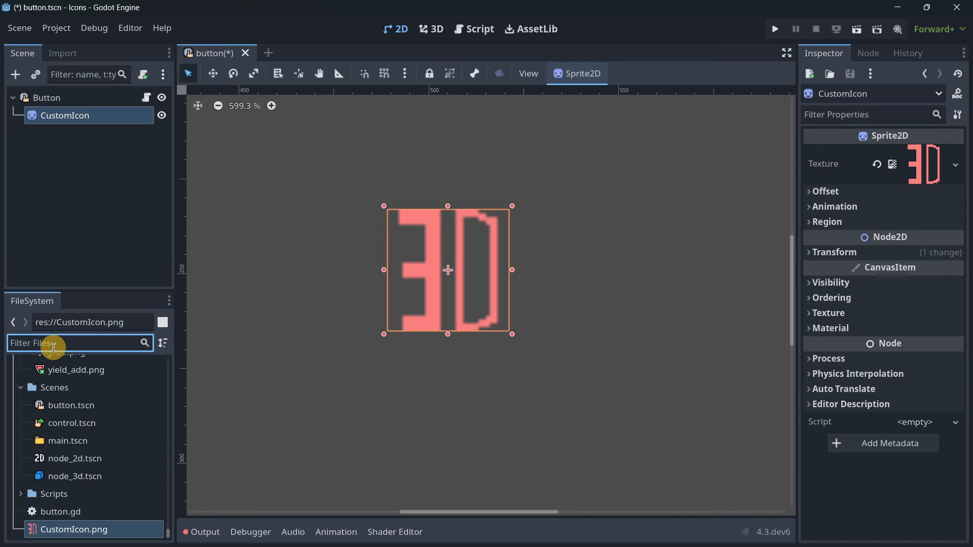
left_click(76, 476)
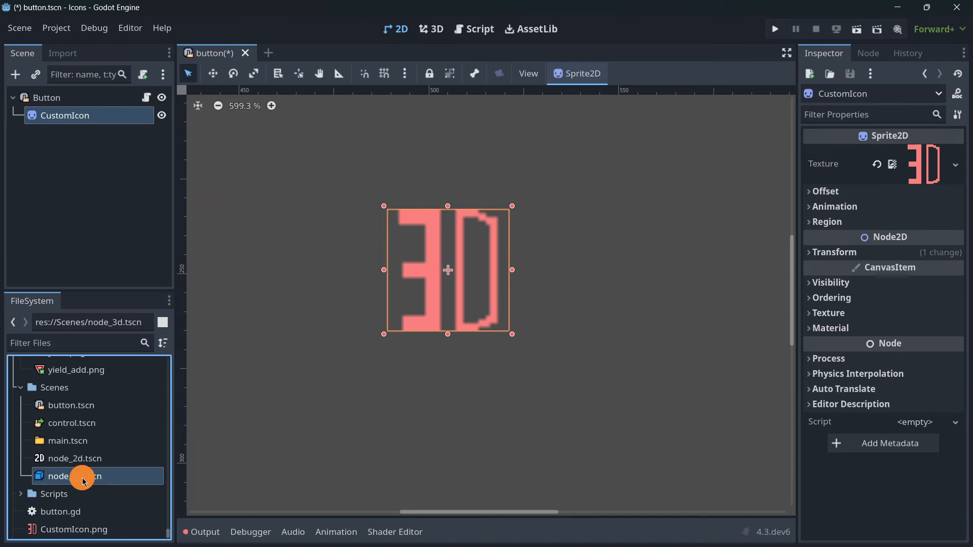
double_click(74, 476)
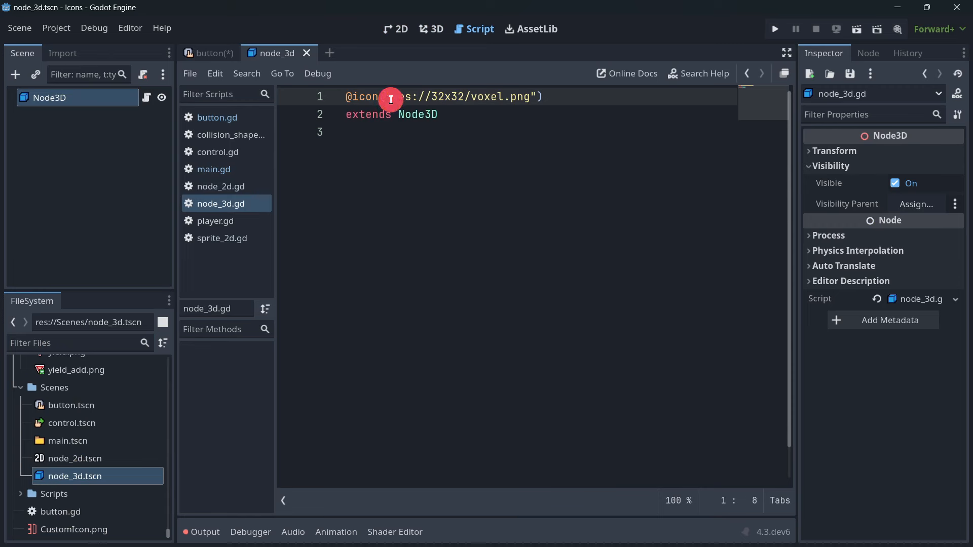
- Replace the voxel.png icon path with "res://CustomIcon.png" and reopen the scene to refresh its icon
left_click_drag(389, 97, 532, 96)
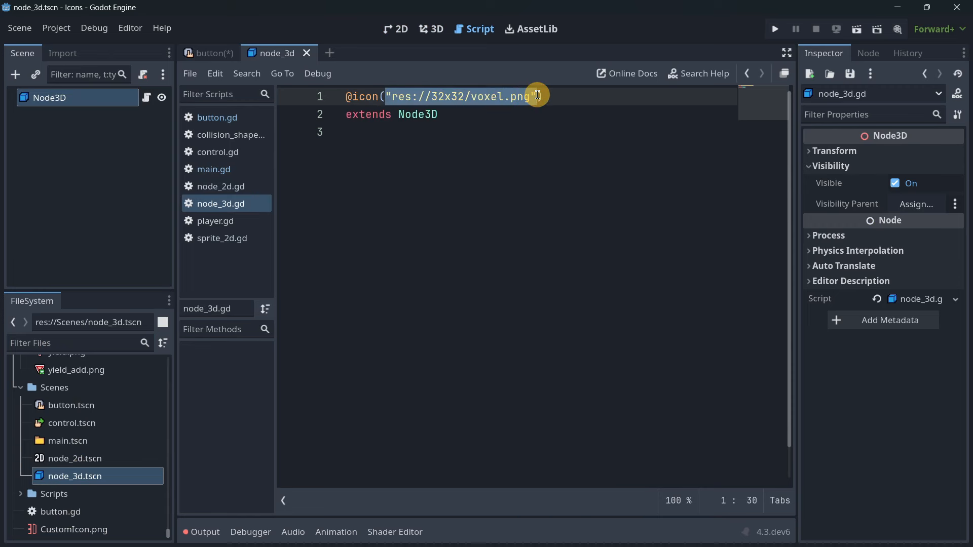
key("Delete")
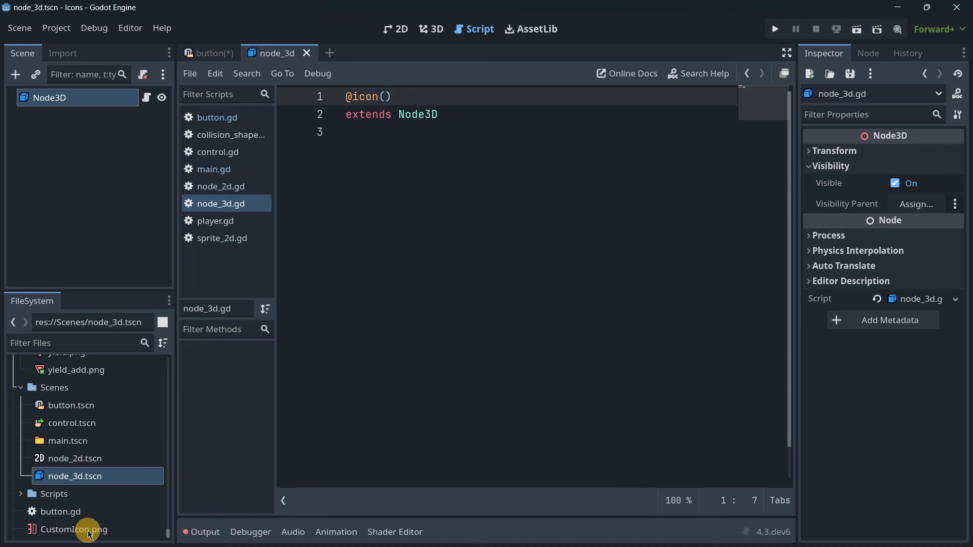
type("\"res://CustomIcon.png\"")
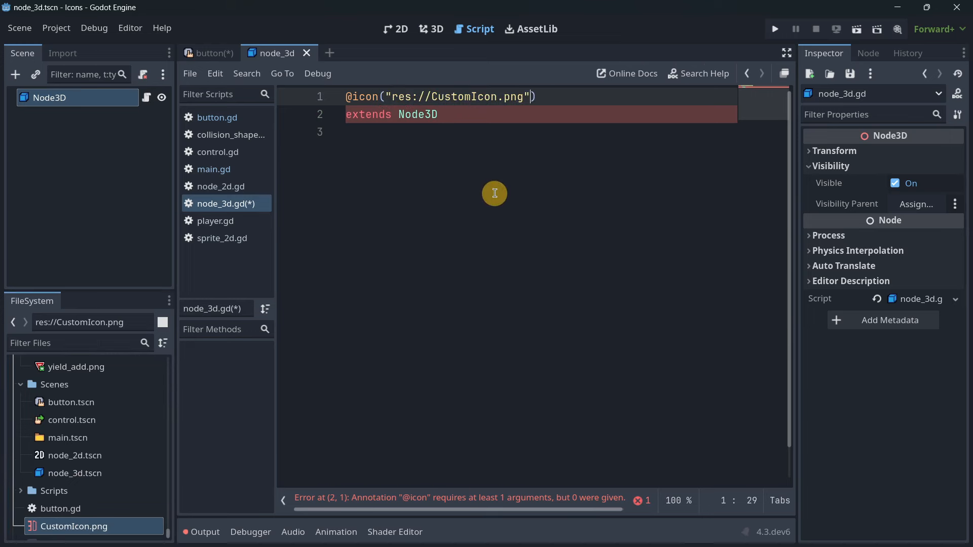
left_click(395, 28)
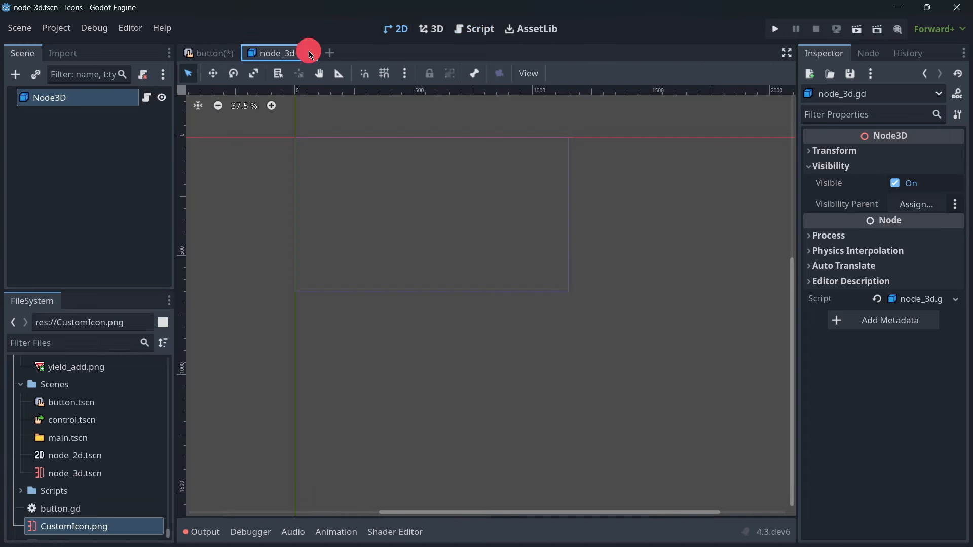
left_click(215, 53)
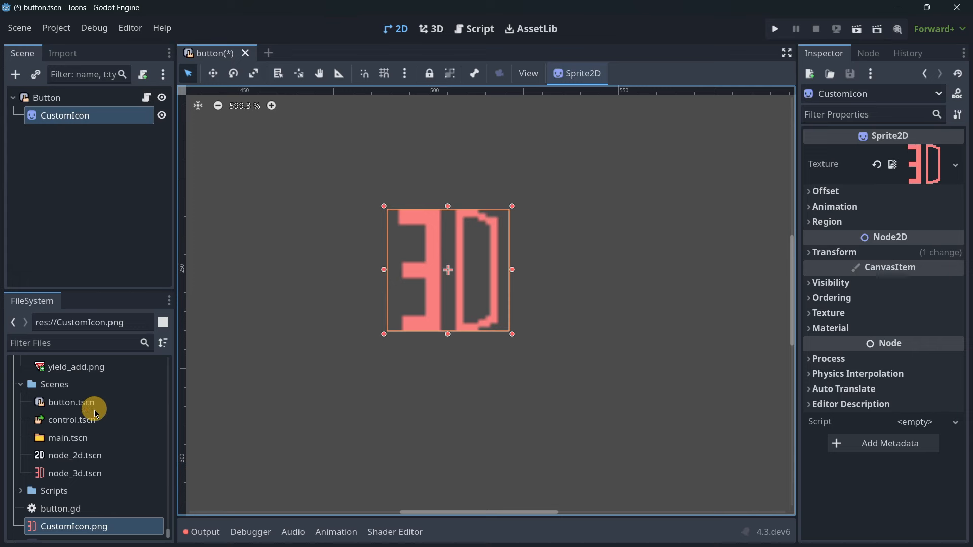
double_click(74, 473)
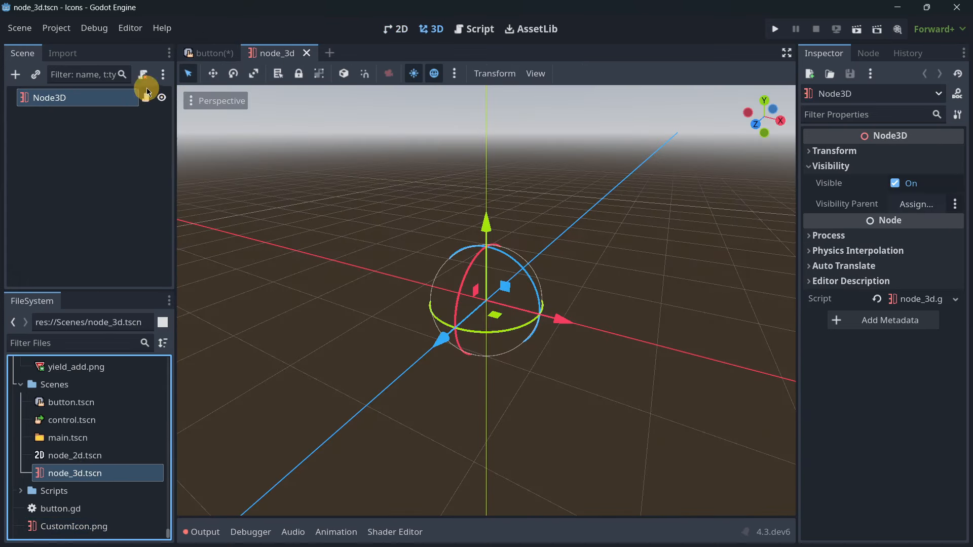
left_click(473, 29)
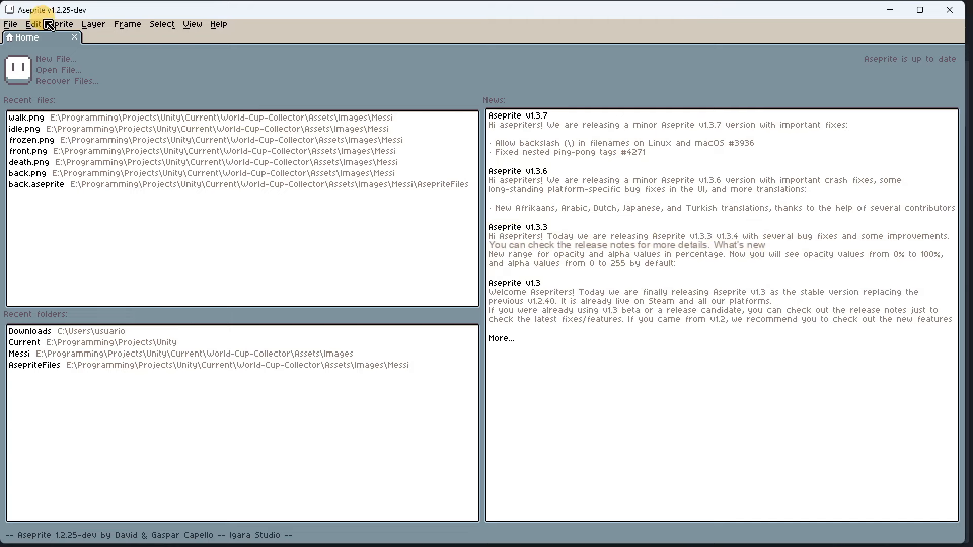
- Create a new 32x32 RGBA transparent sprite and draw pink lettering near its top-left
left_click(10, 24)
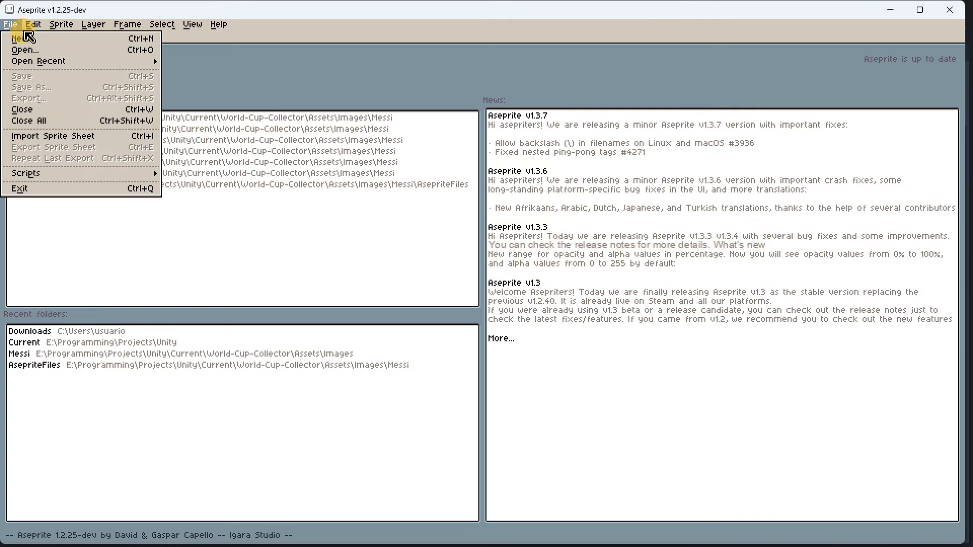
left_click(22, 37)
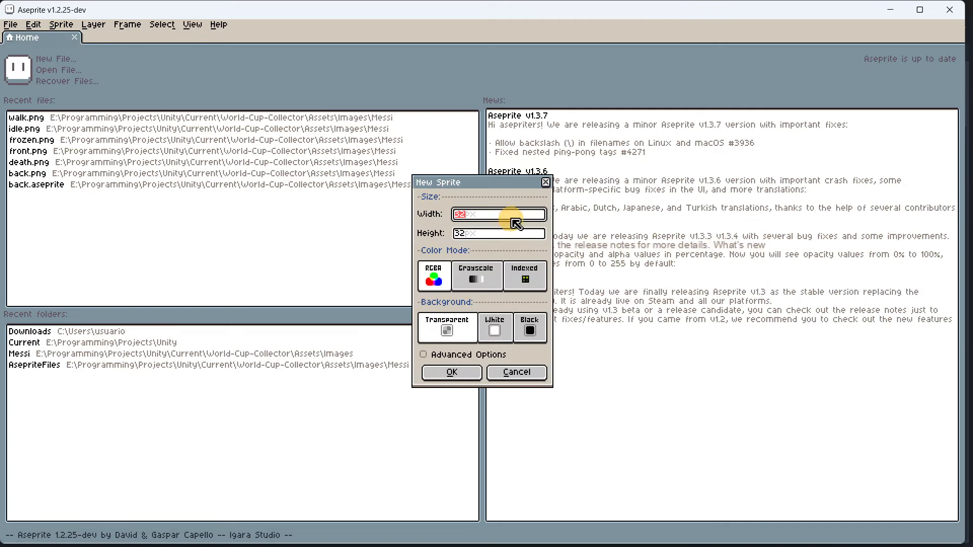
left_click(450, 372)
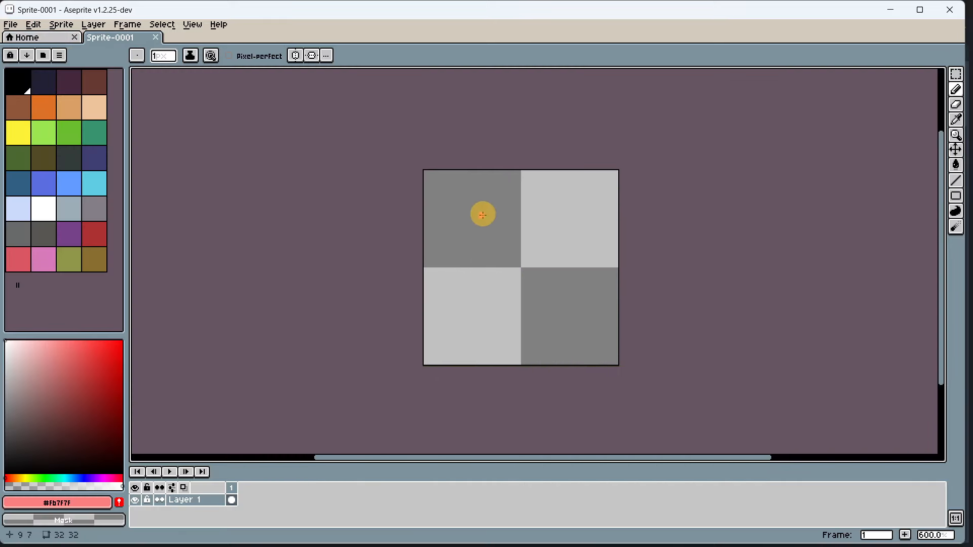
left_click_drag(480, 211, 511, 226)
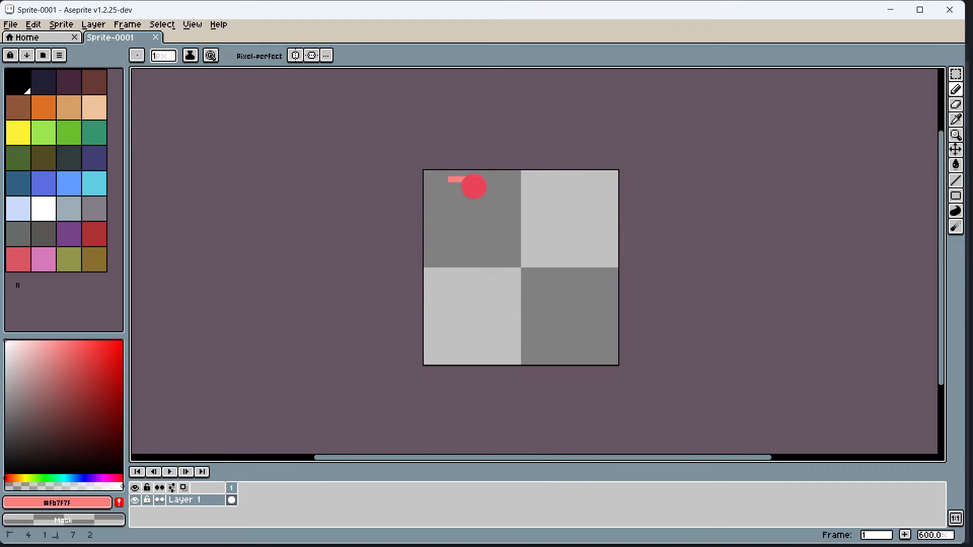
left_click_drag(468, 187, 581, 341)
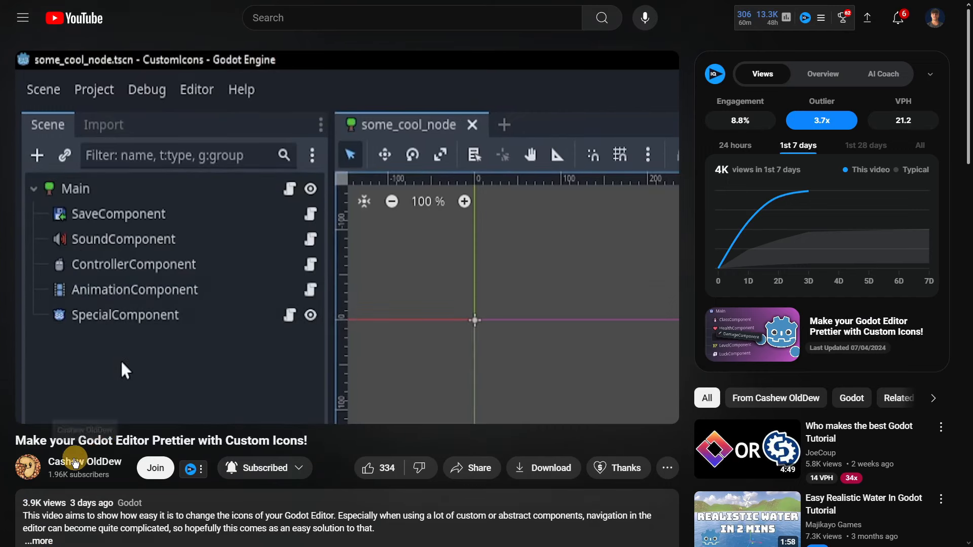
mouse_move(135, 462)
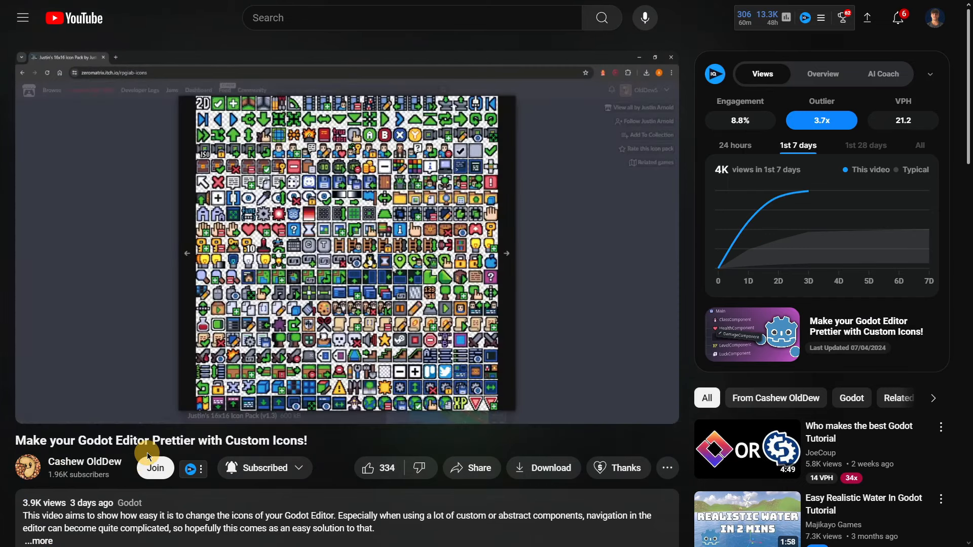
mouse_move(169, 234)
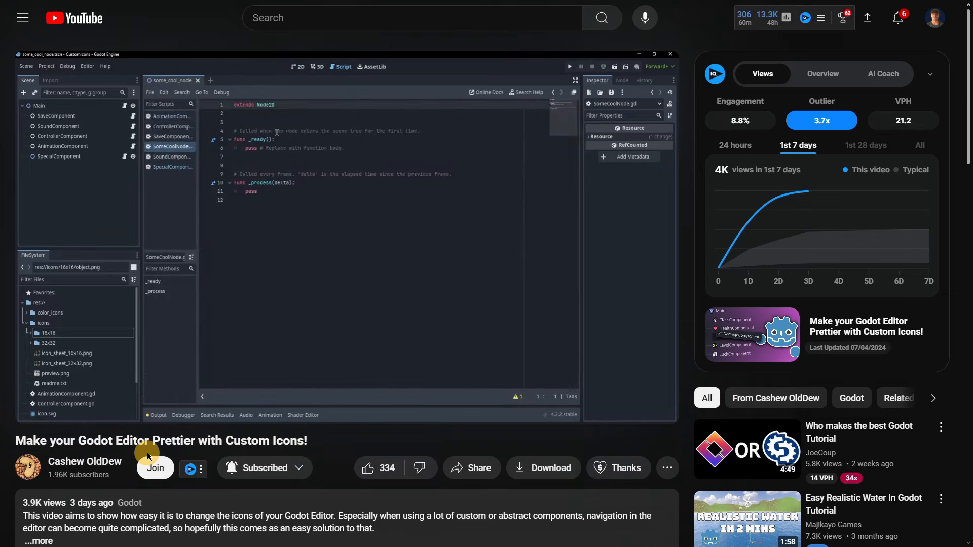
type("@icon(")
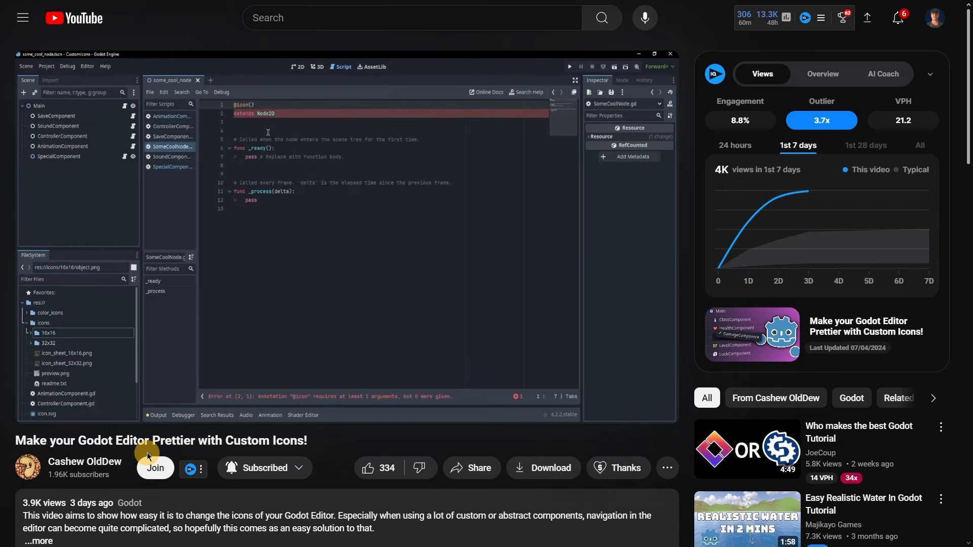
mouse_move(260, 139)
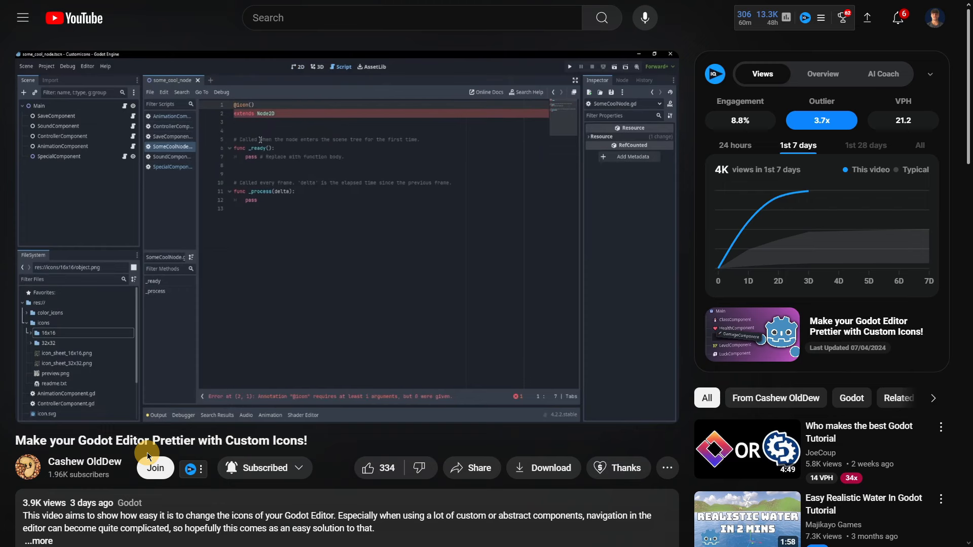
left_click(68, 280)
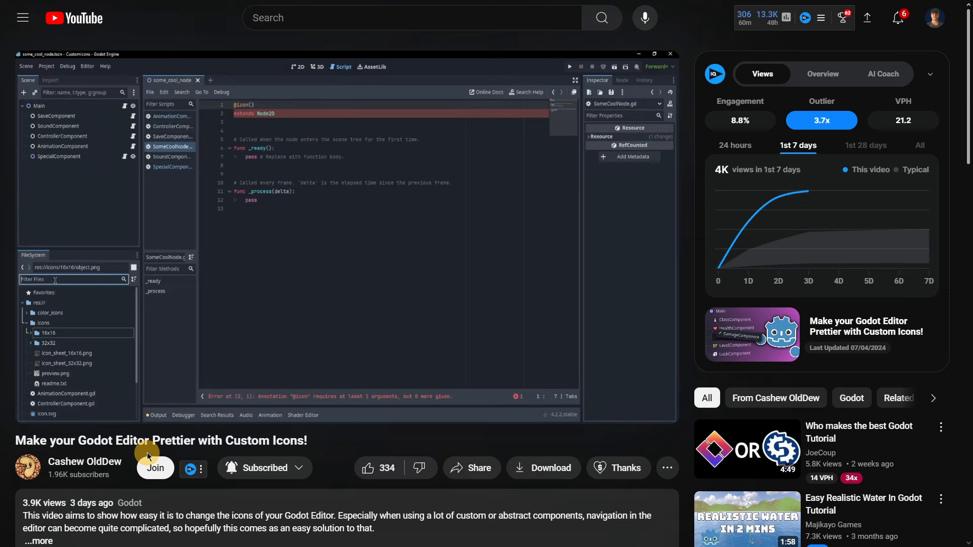
type("ob")
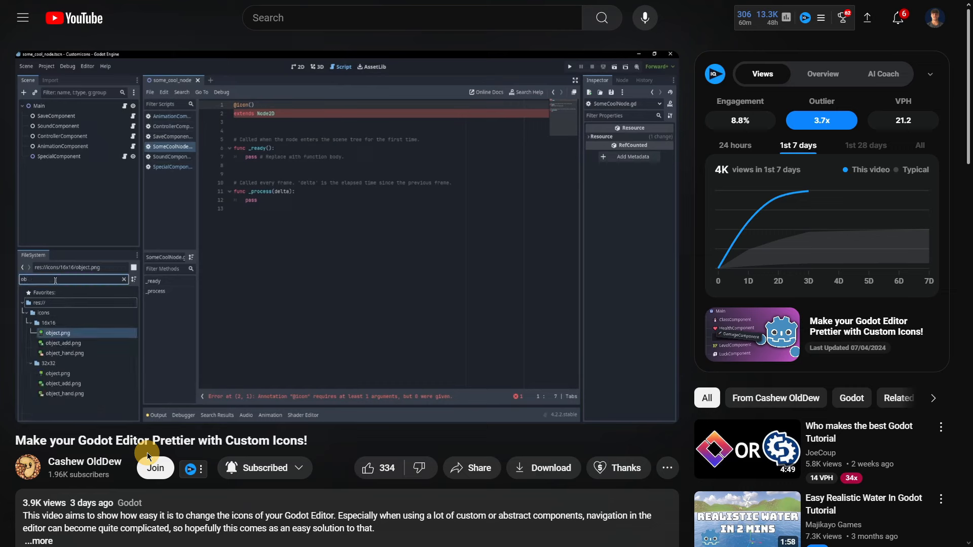